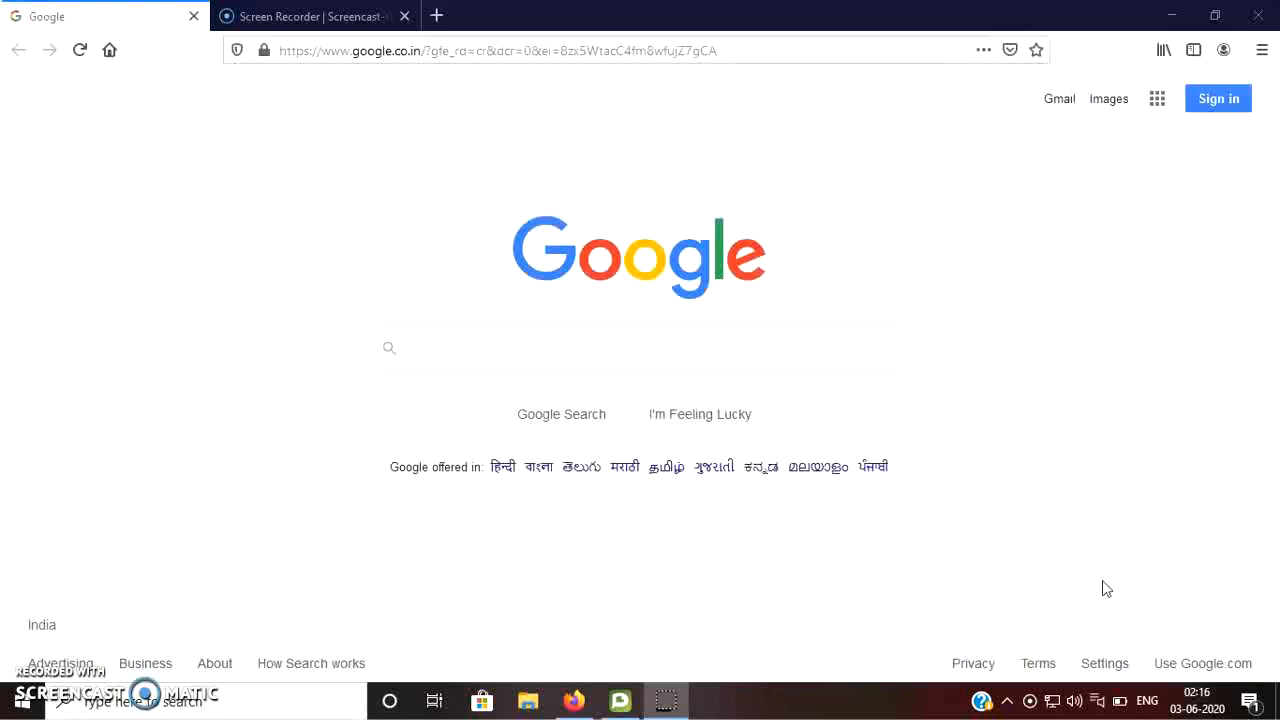
pyautogui.moveTo(902, 604)
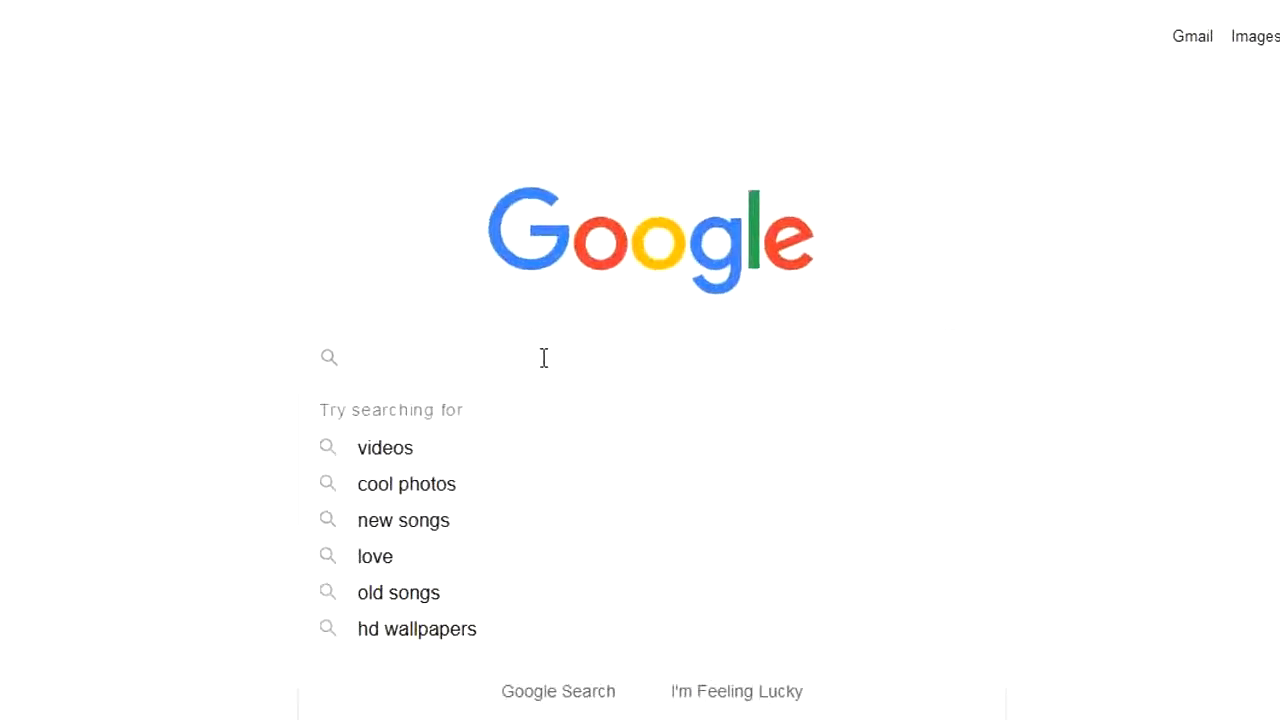
# Step: Search Google for 'swayam' to list the Swayam Central site
pyautogui.write('swaya')
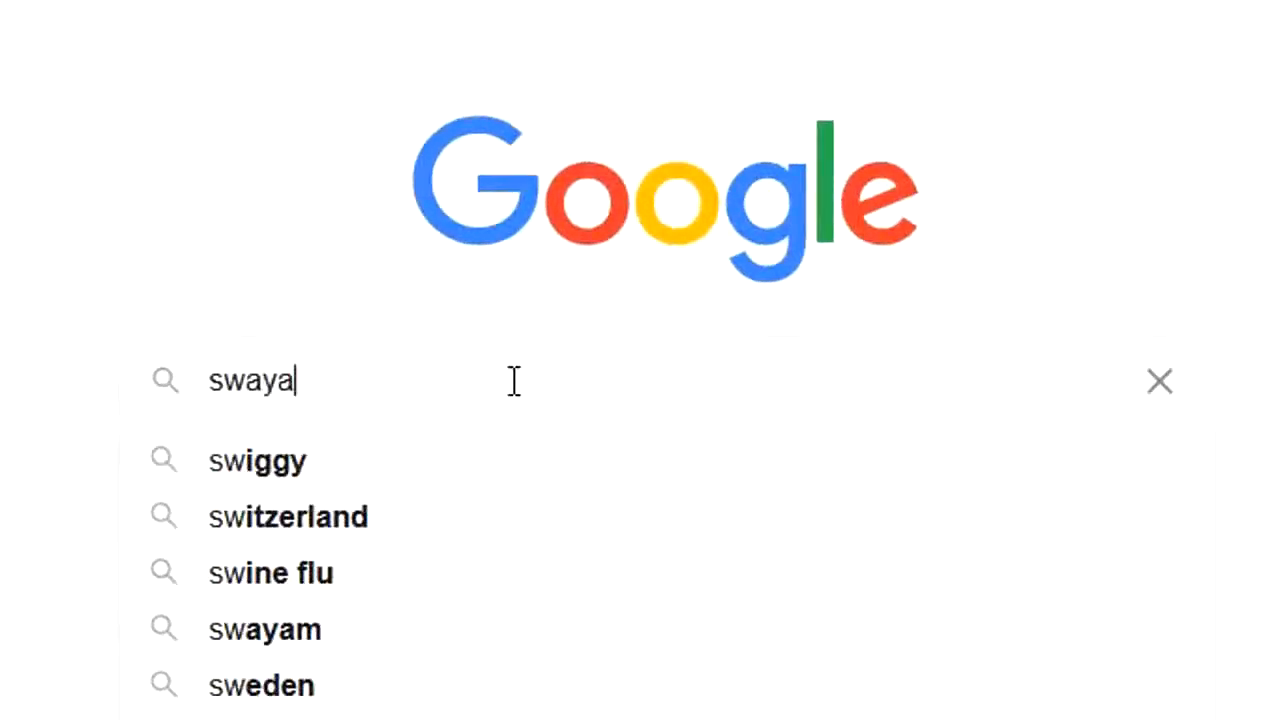
pyautogui.click(264, 628)
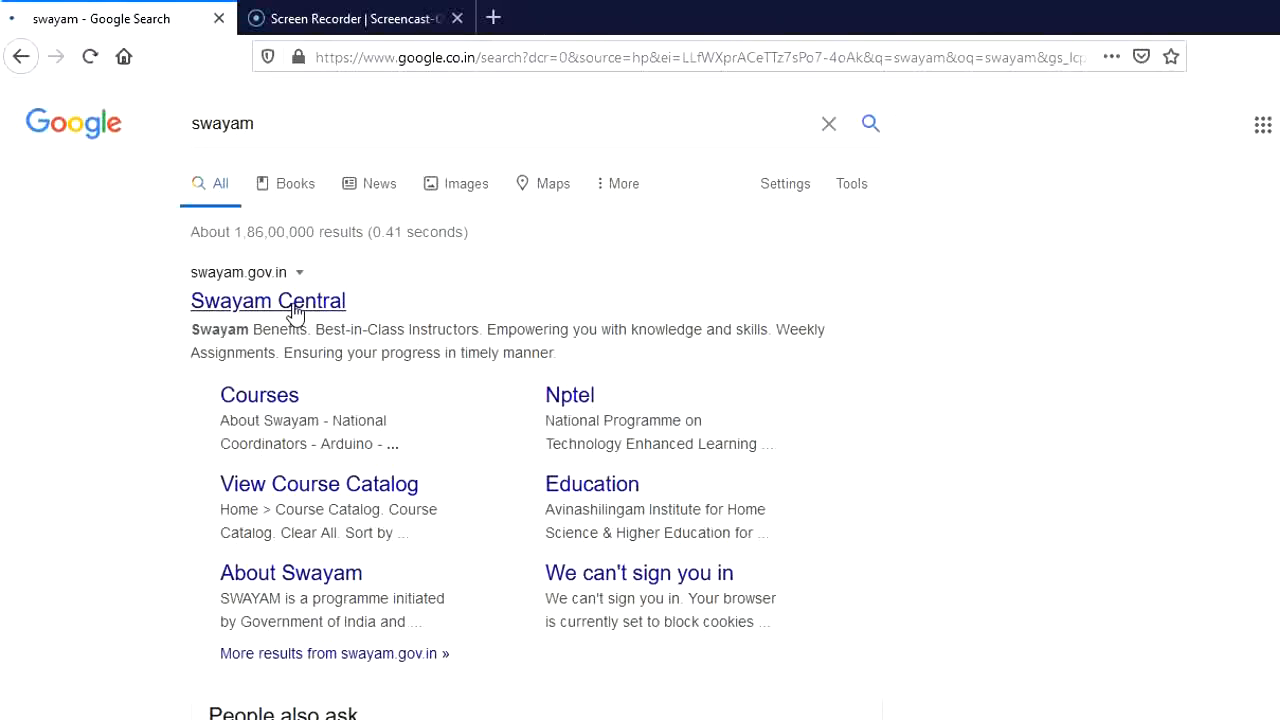
# Step: Go to the Swayam Central website from the search results
pyautogui.click(268, 300)
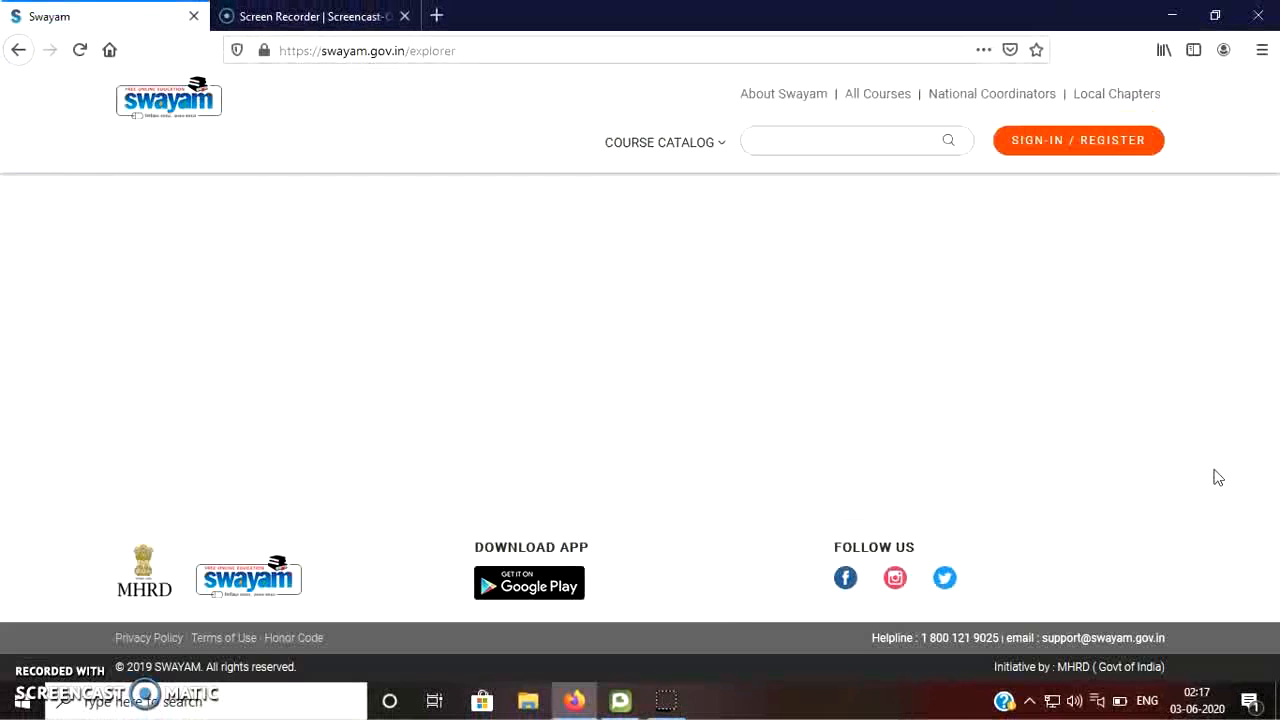
pyautogui.moveTo(1234, 376)
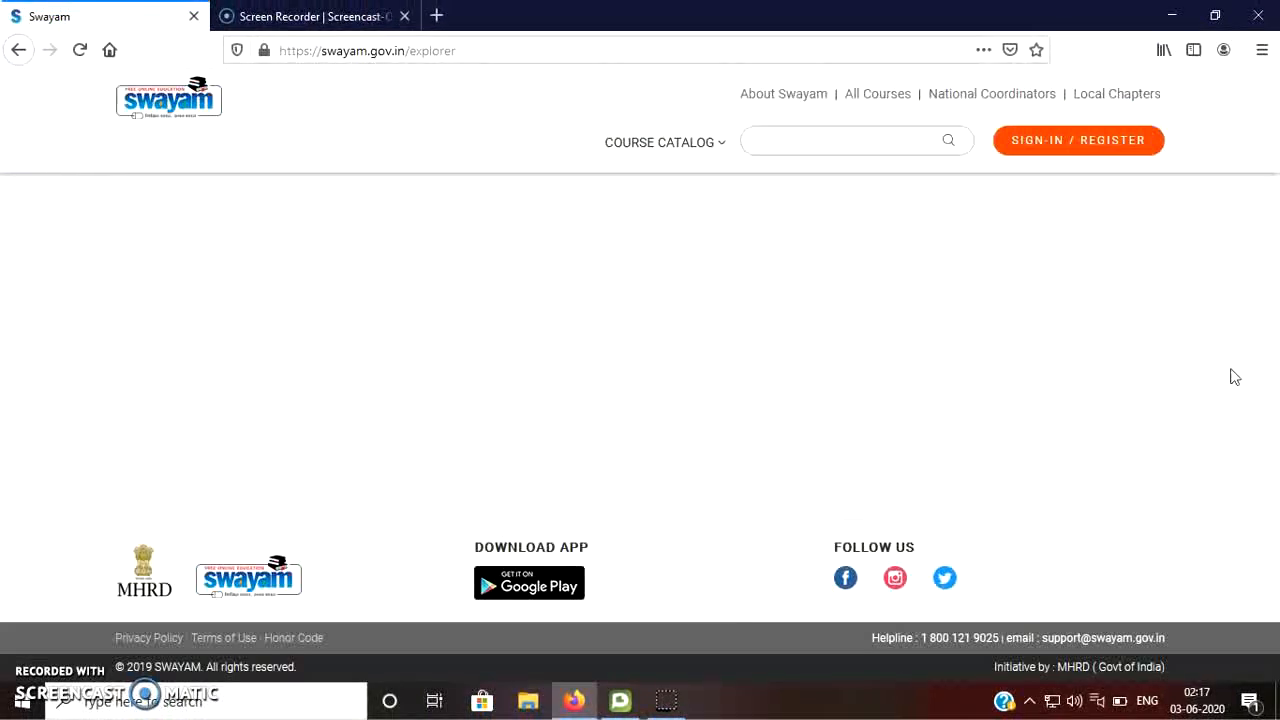
pyautogui.moveTo(922, 314)
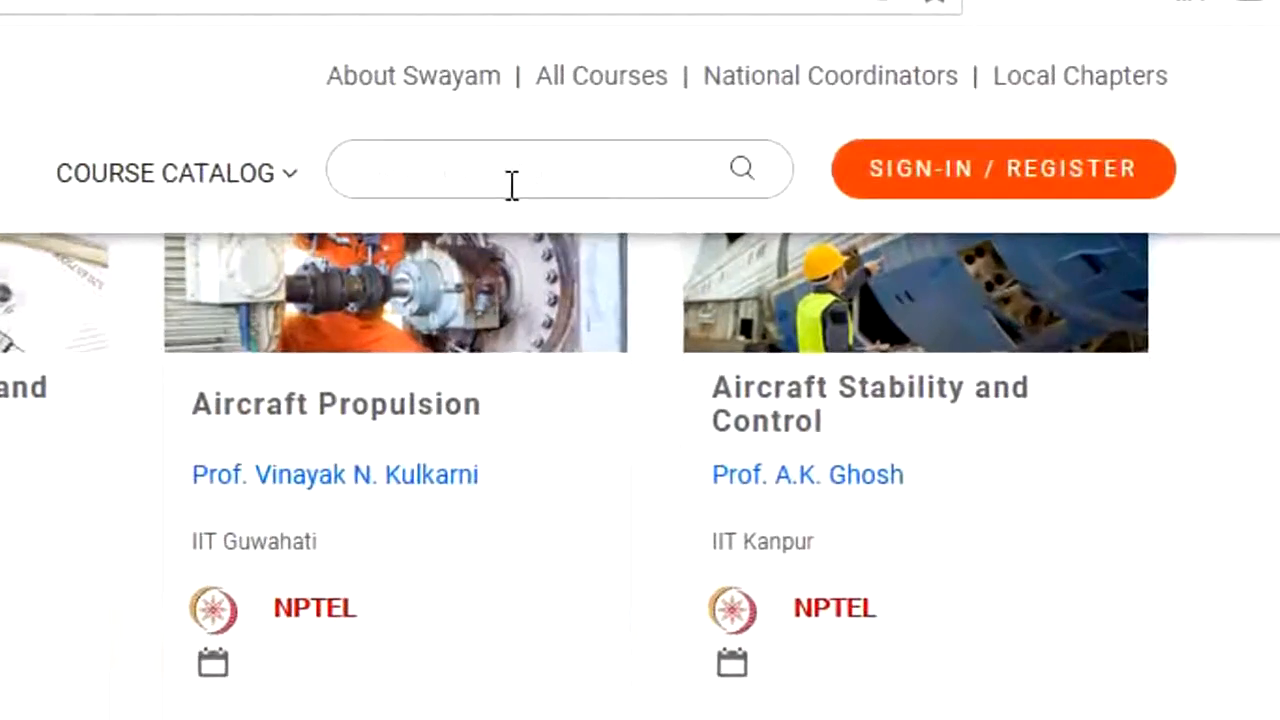
# Step: Search SWAYAM for 'learning and teaching' and open the BES 123: Learning and Teaching course
pyautogui.write('learn')
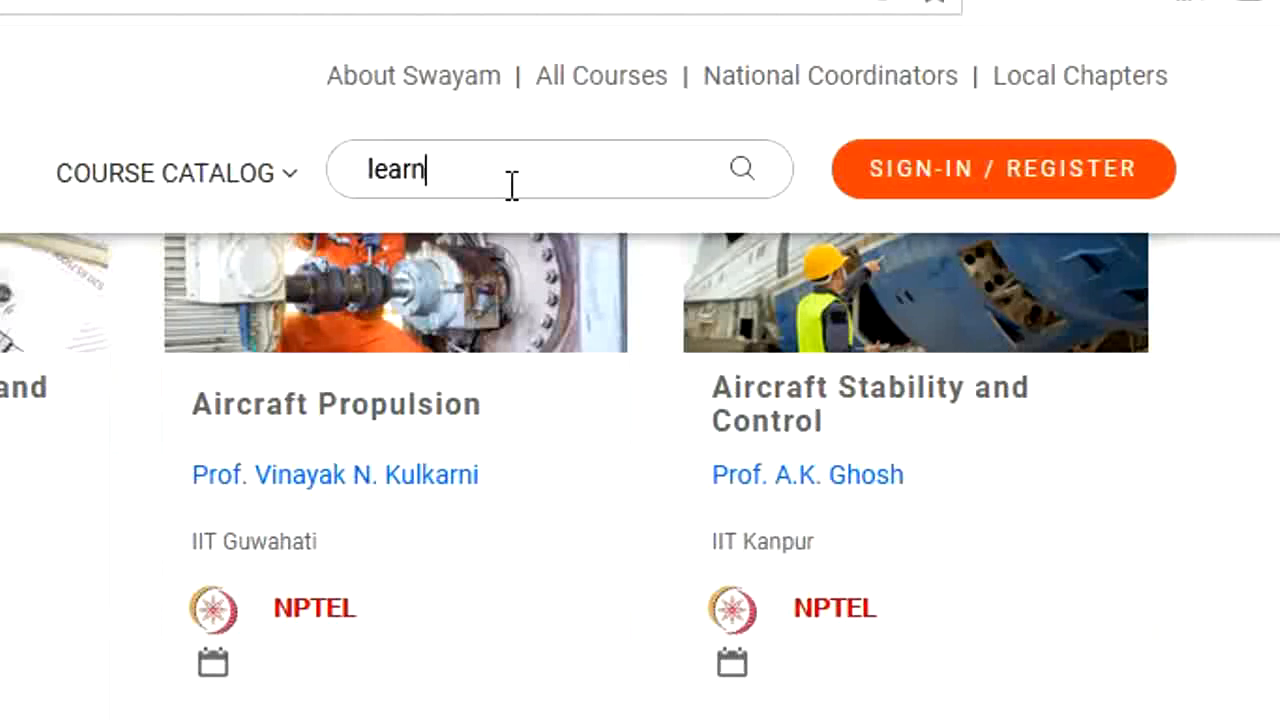
pyautogui.write('ing a')
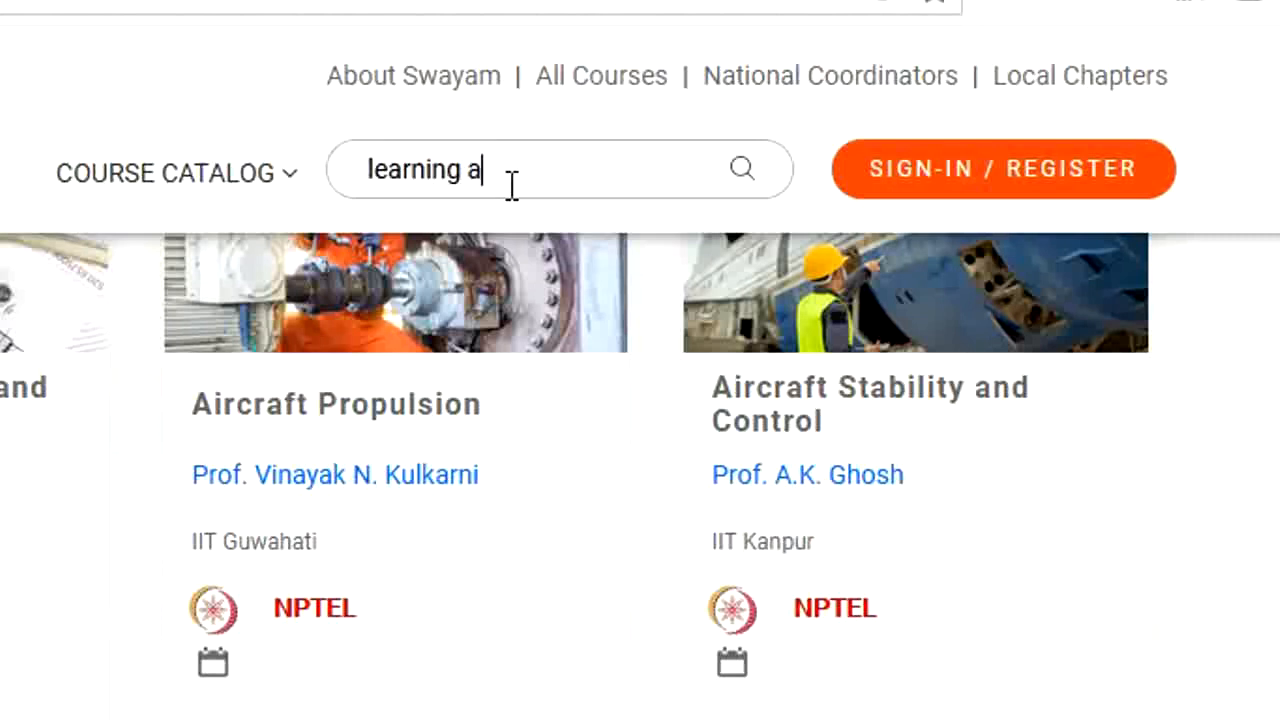
pyautogui.write('nd teaching')
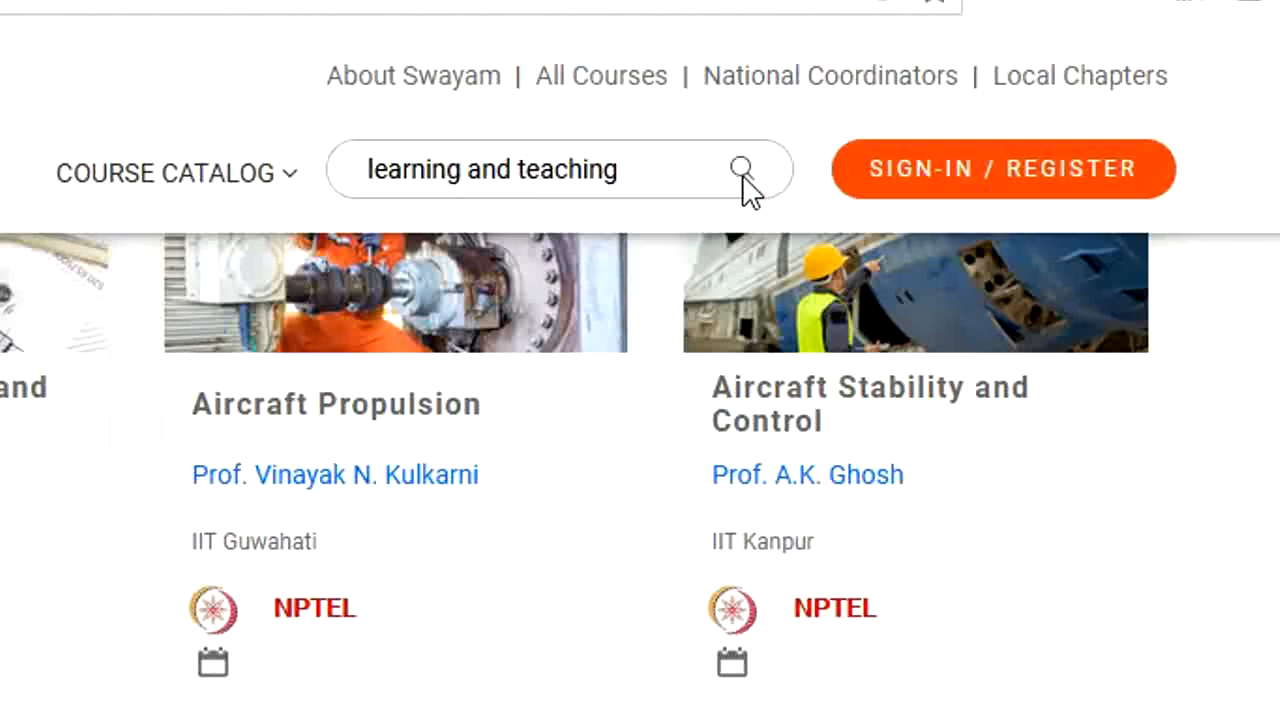
pyautogui.click(742, 168)
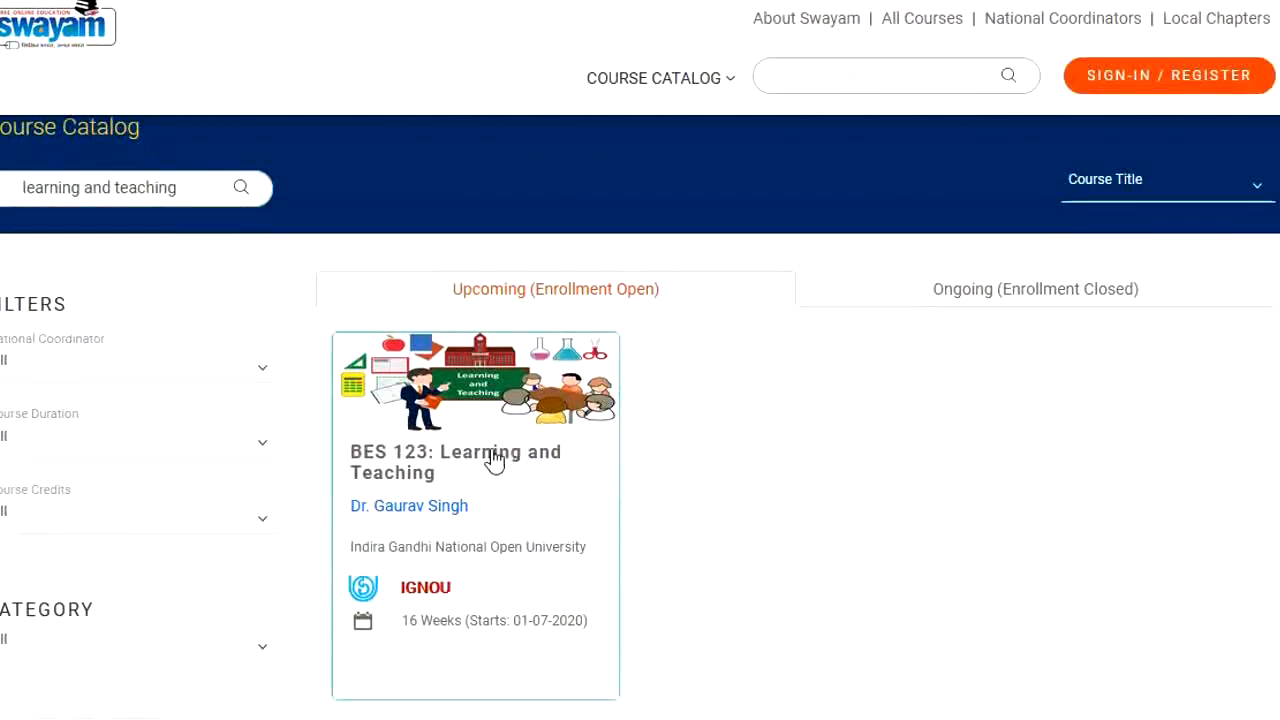
pyautogui.click(456, 462)
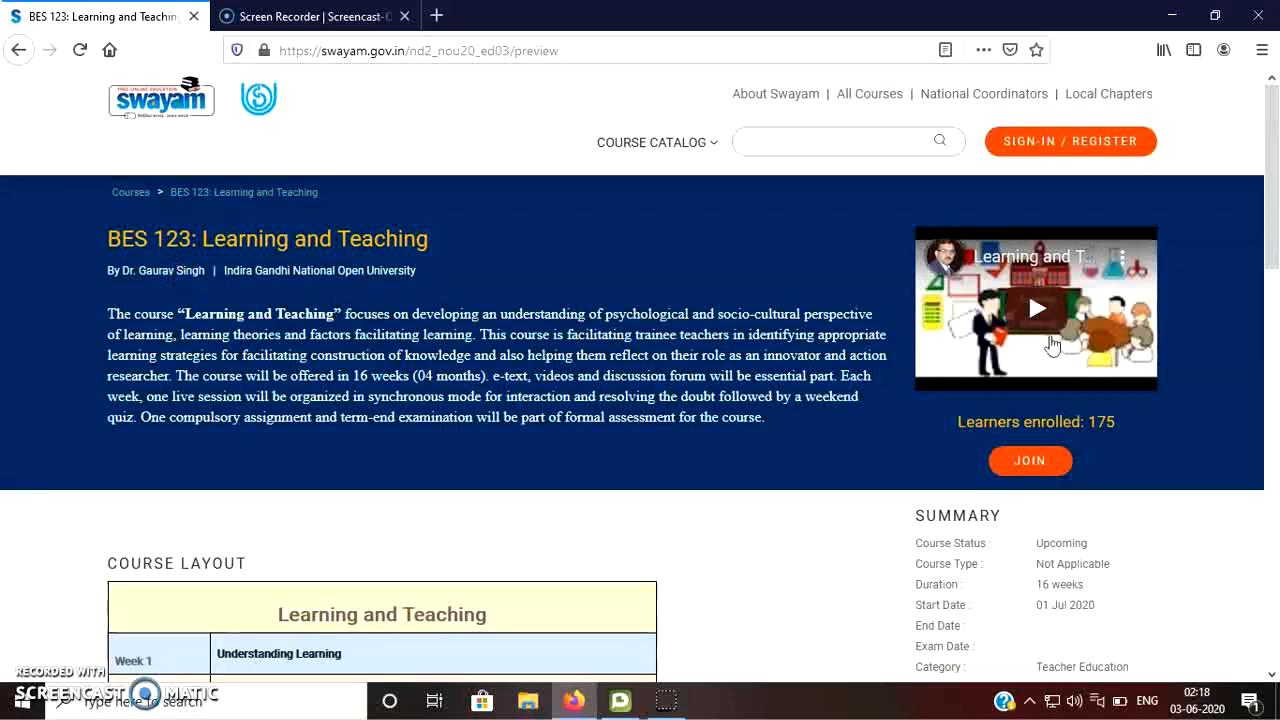
pyautogui.click(1036, 308)
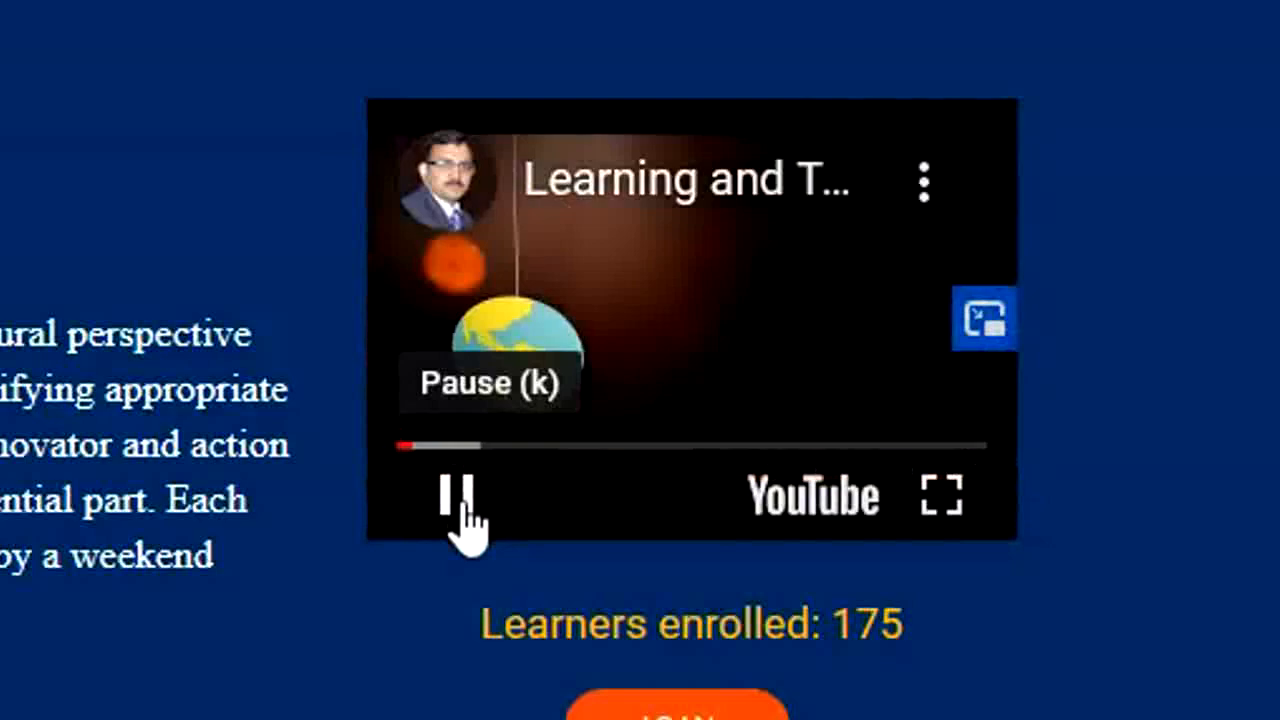
pyautogui.scroll(-3)
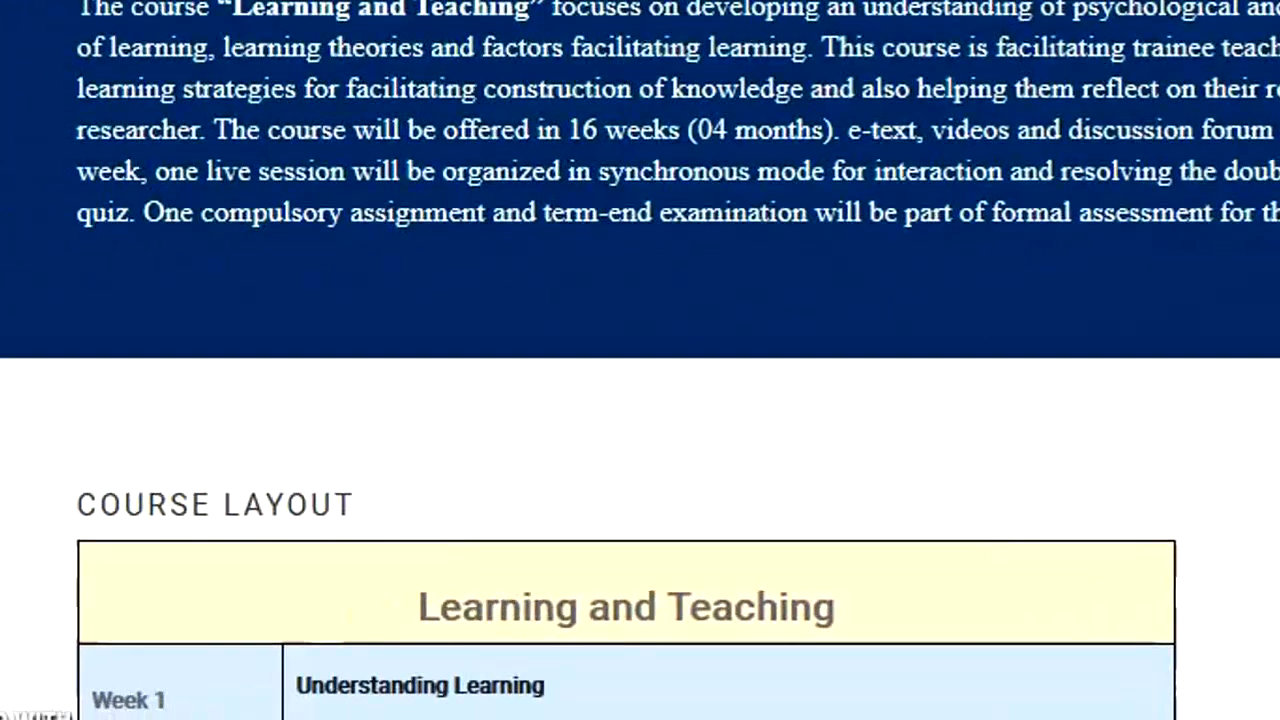
pyautogui.scroll(-3)
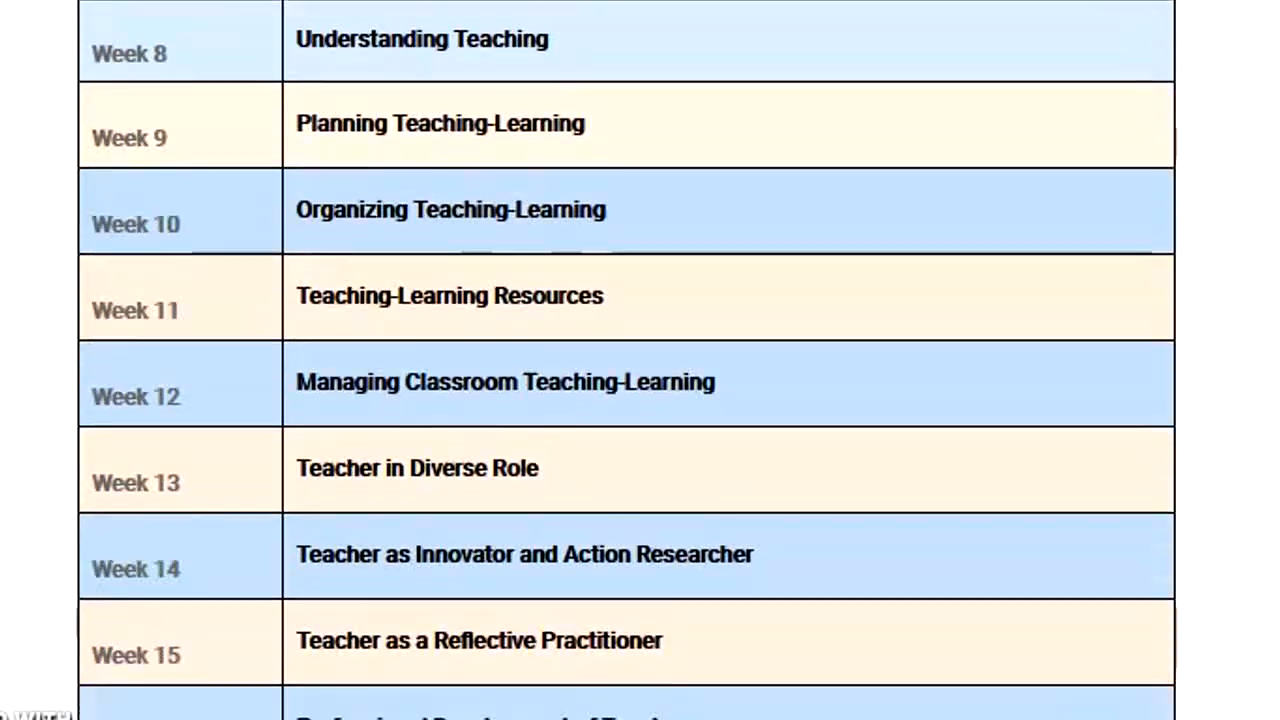
pyautogui.scroll(-3)
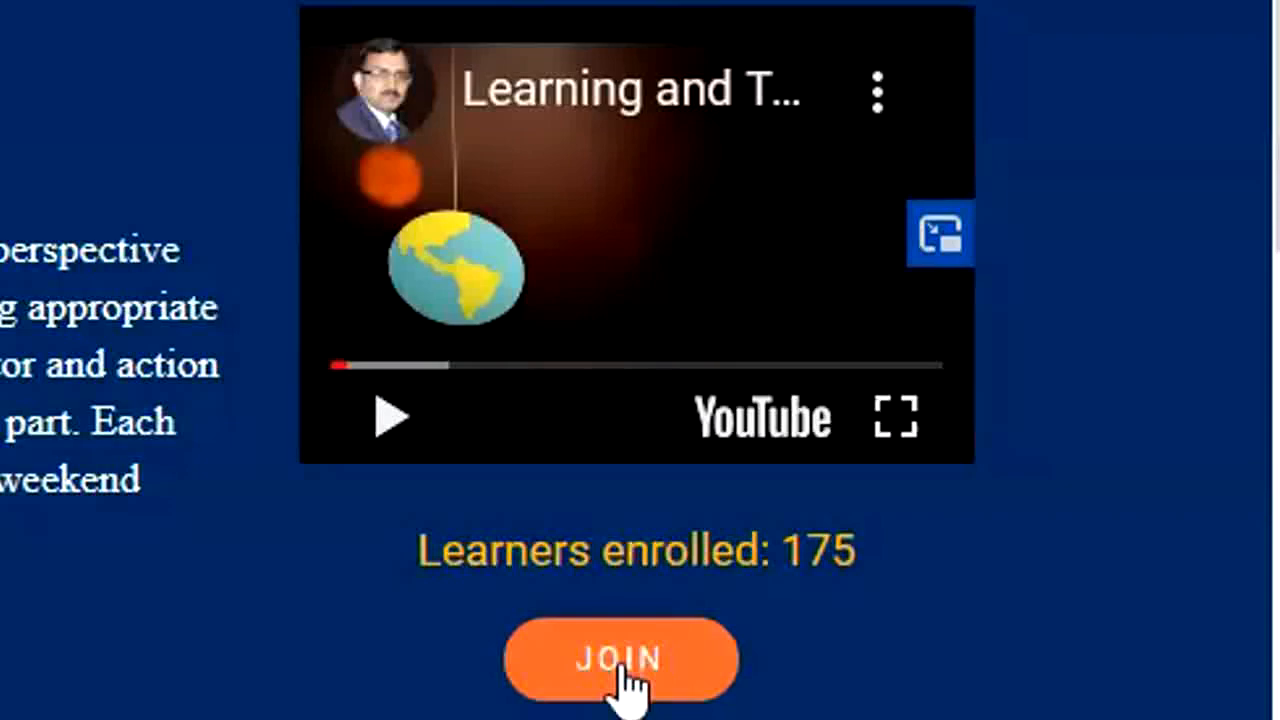
pyautogui.click(620, 660)
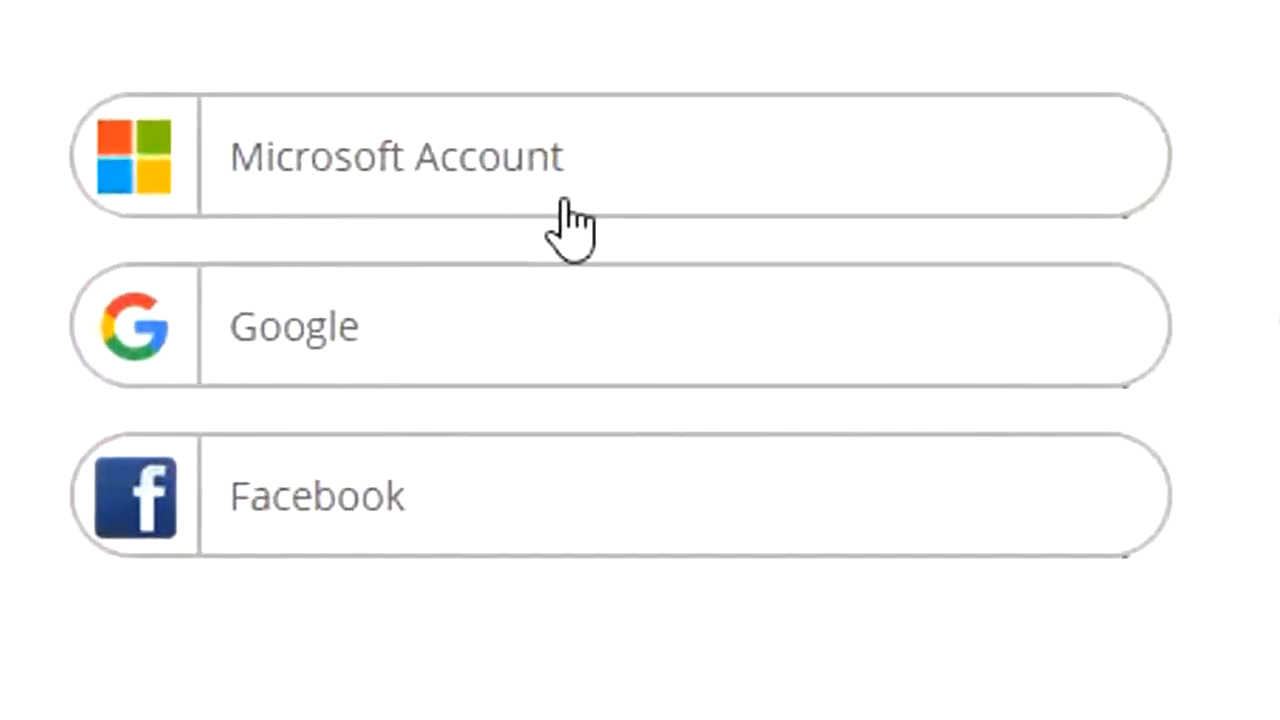
pyautogui.moveTo(208, 376)
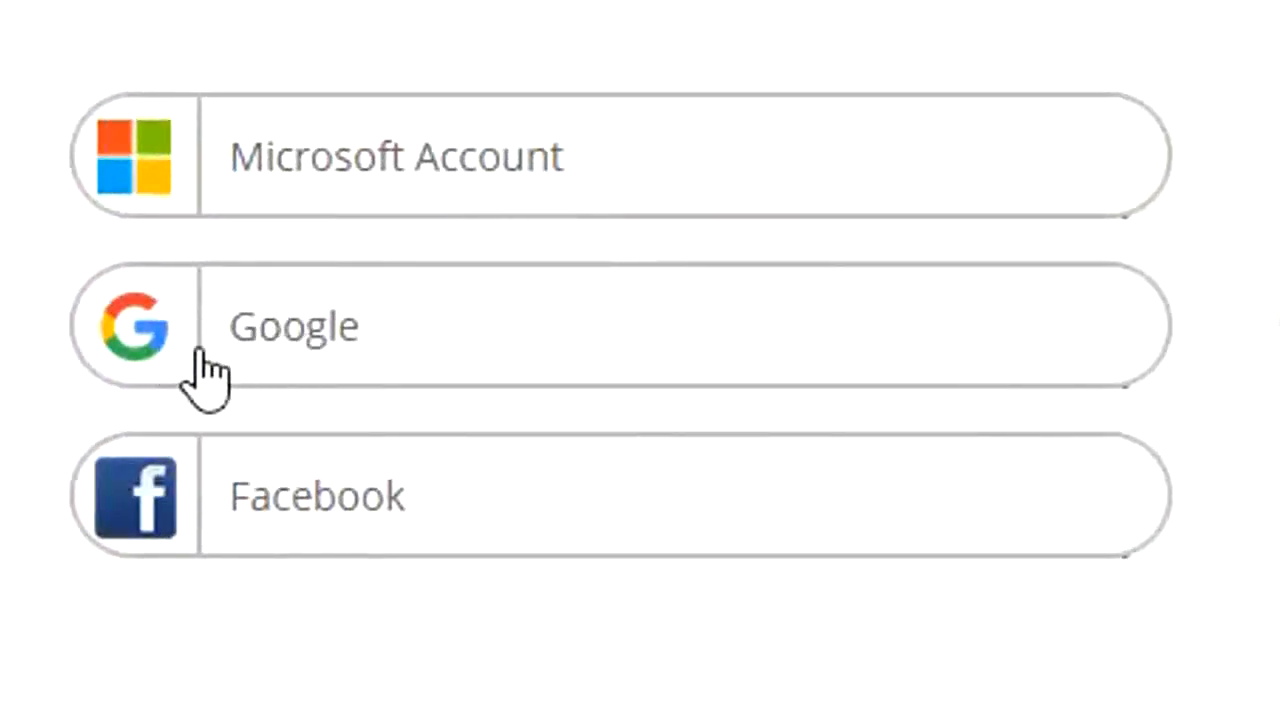
pyautogui.moveTo(280, 530)
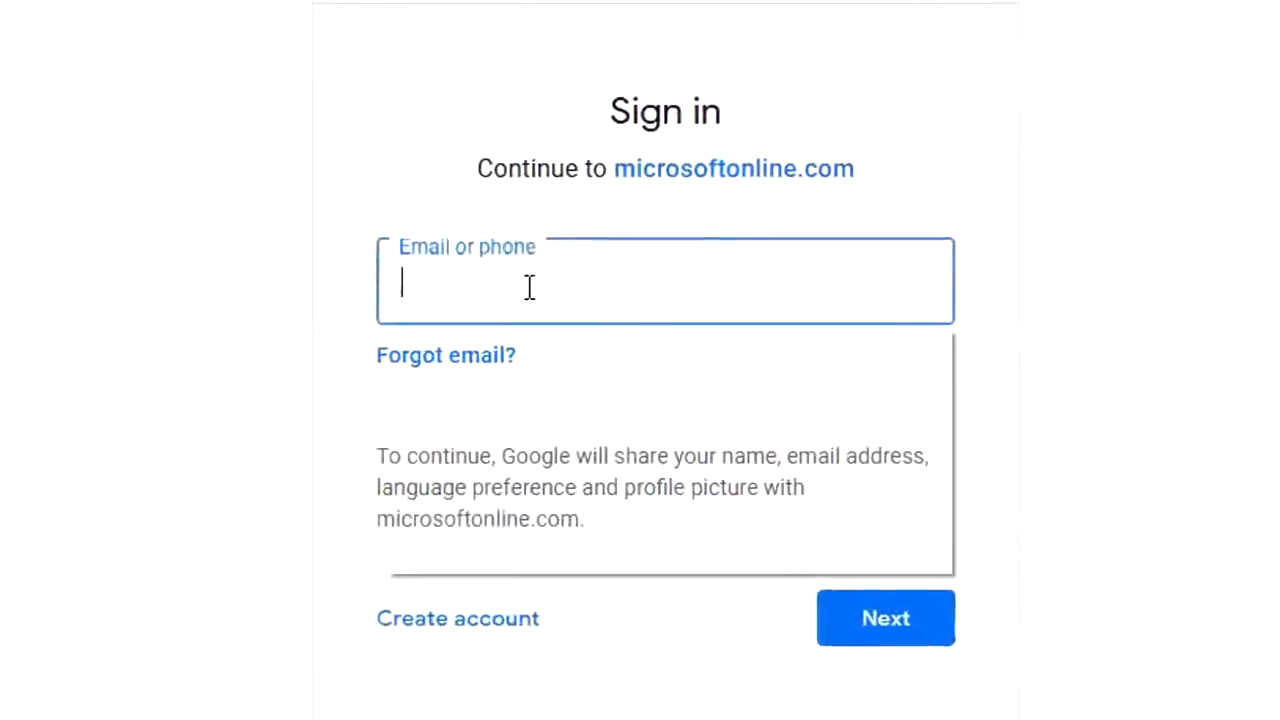
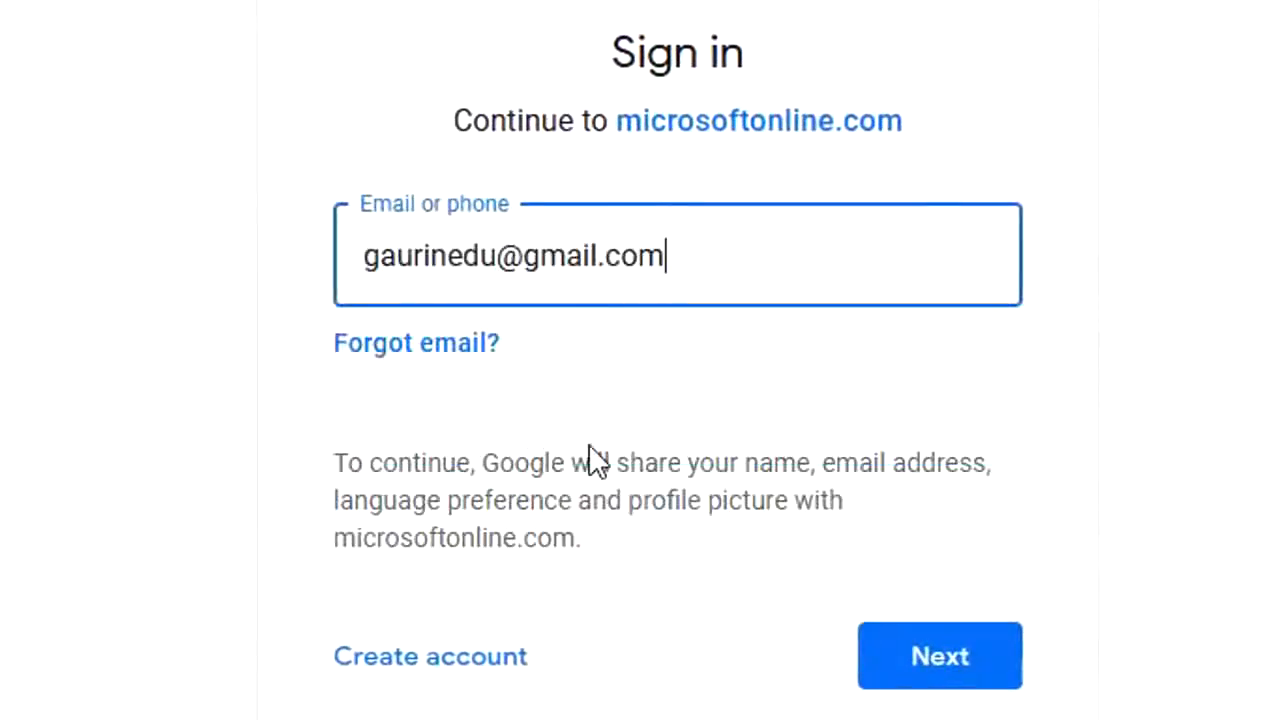
pyautogui.click(940, 656)
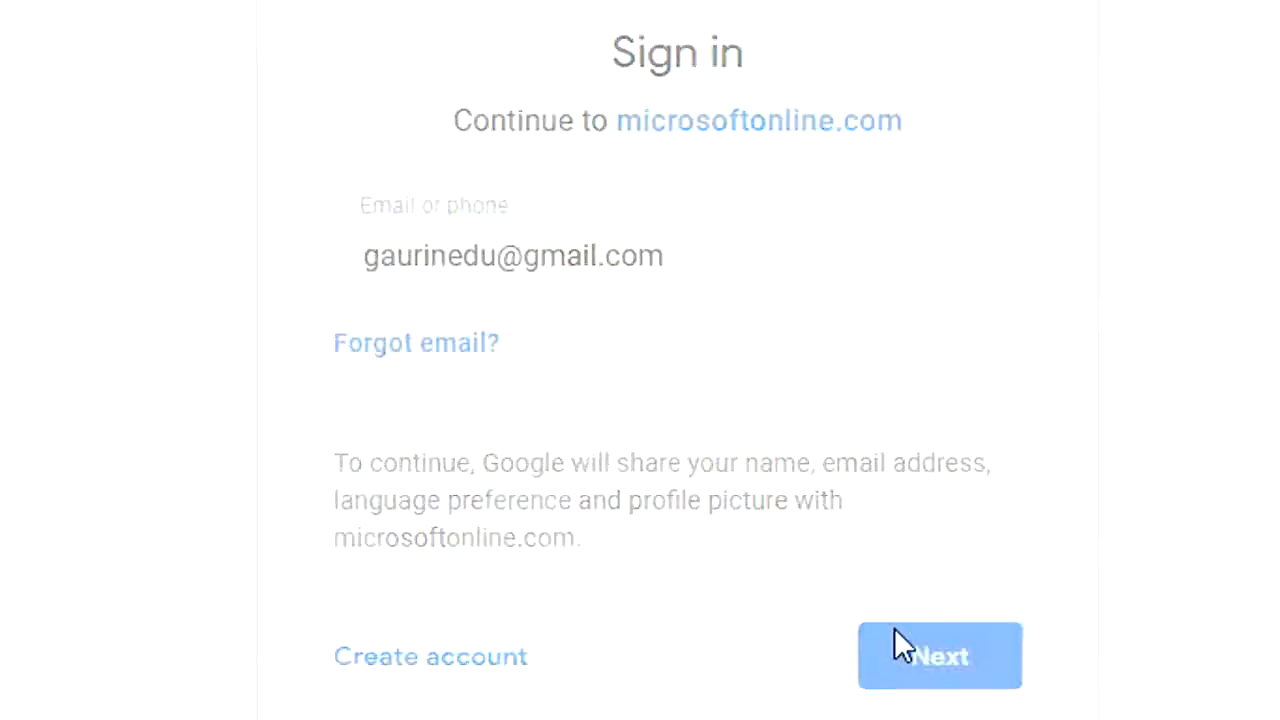
pyautogui.click(938, 656)
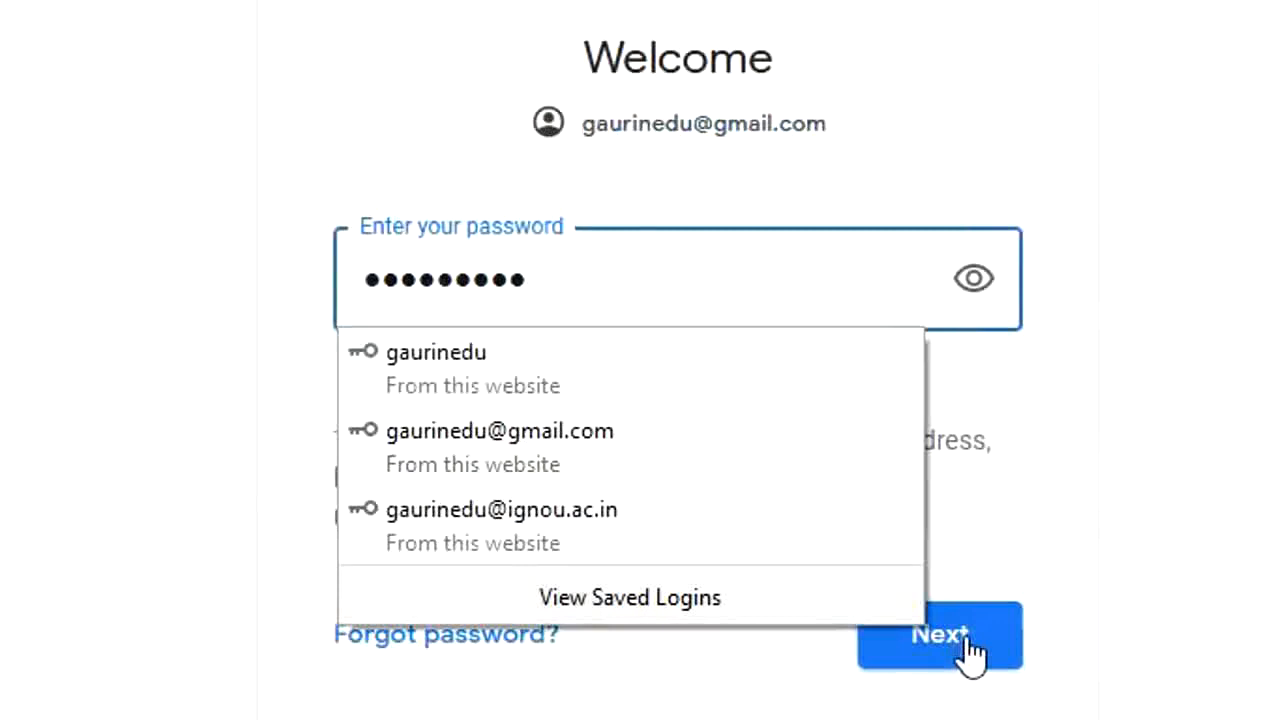
pyautogui.click(938, 634)
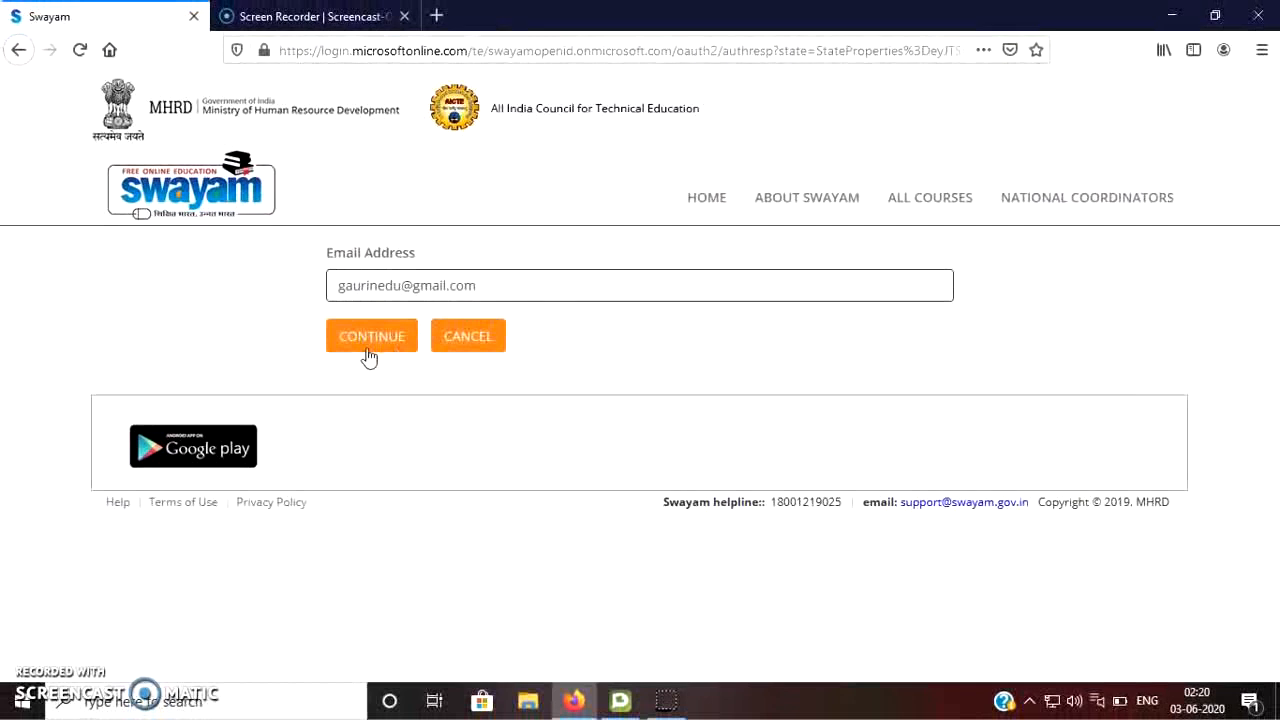
# Step: Continue with the confirmed email address to reach the Review Profile page
pyautogui.click(372, 336)
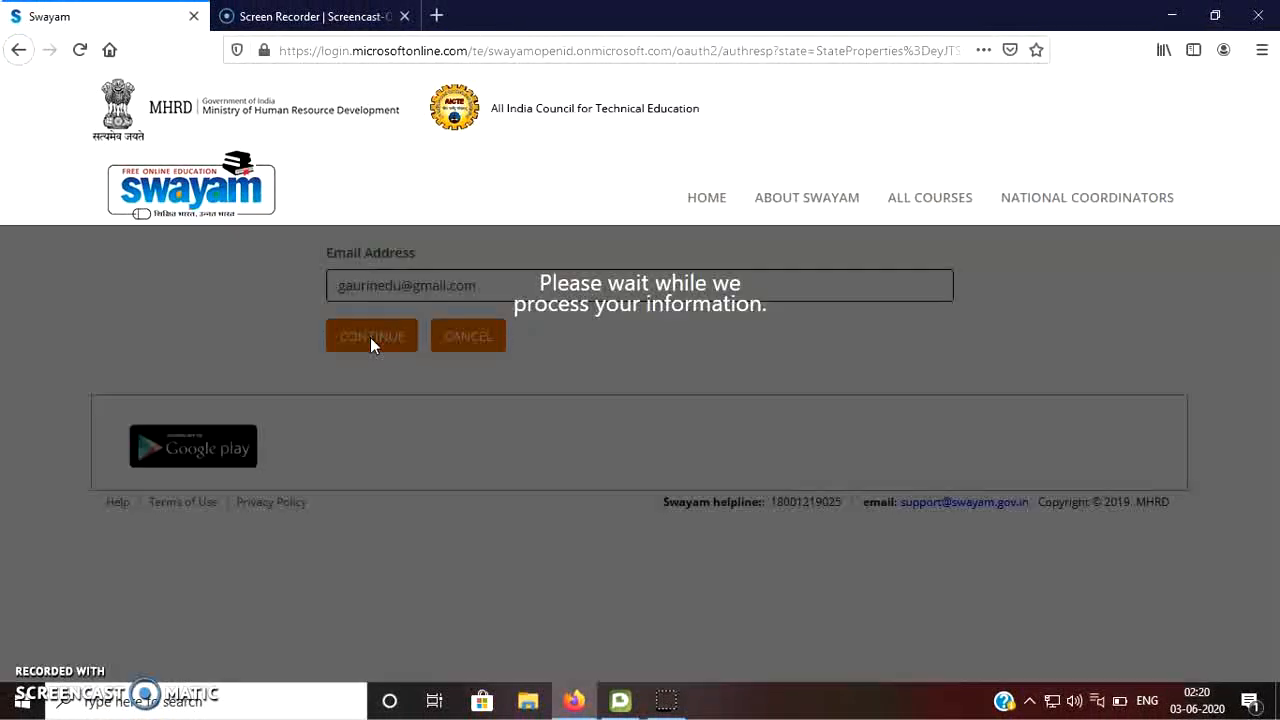
pyautogui.click(372, 336)
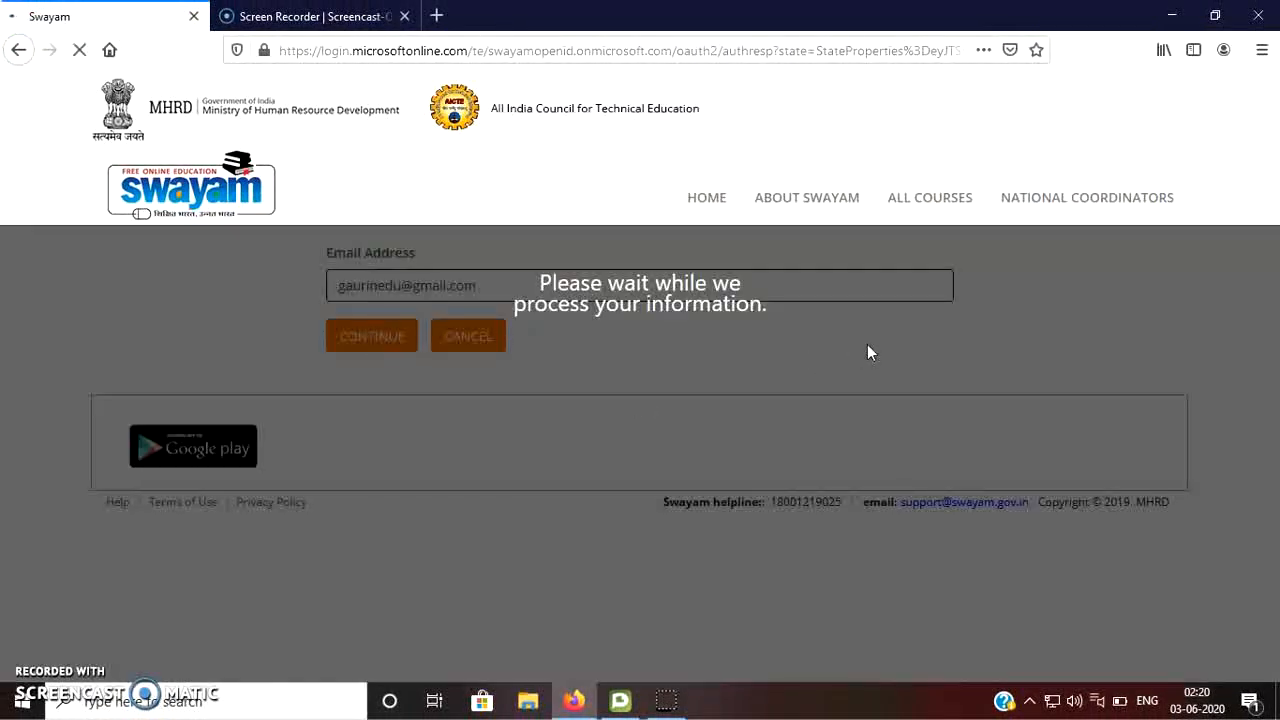
pyautogui.click(372, 336)
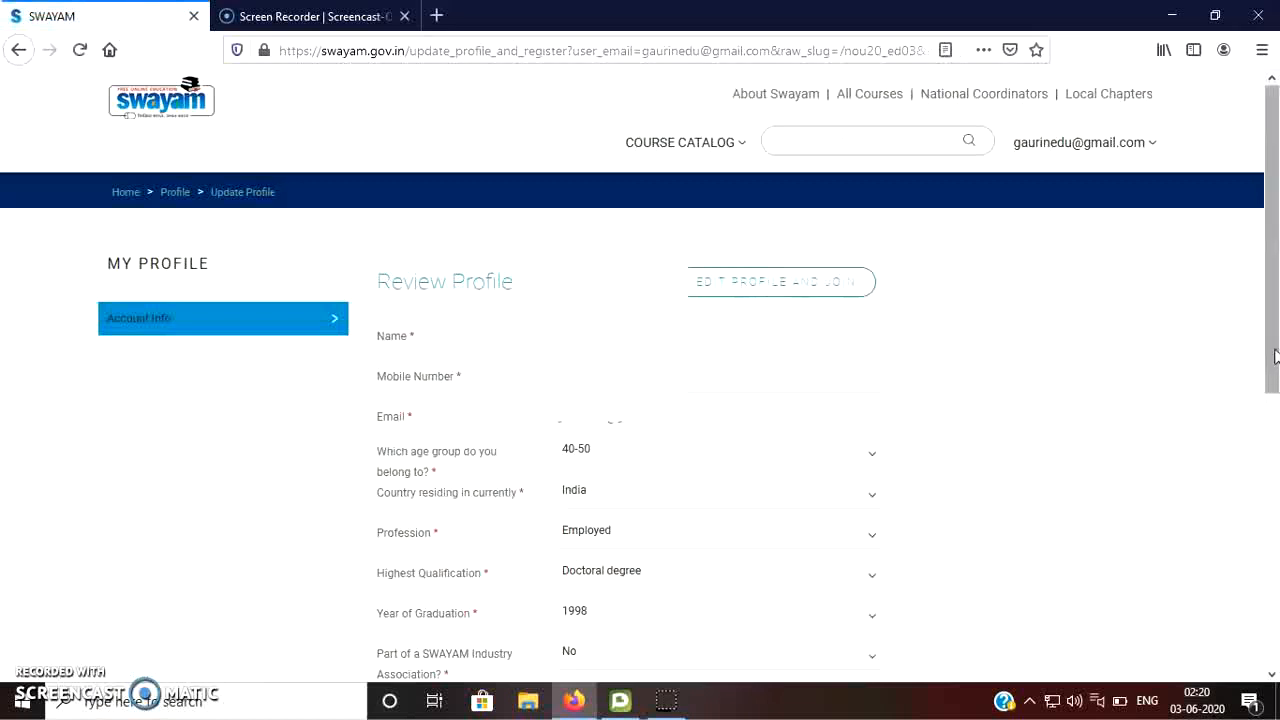
# Step: Agree to the Terms of Service and Honor Code, then review and join the course
pyautogui.scroll(-3)
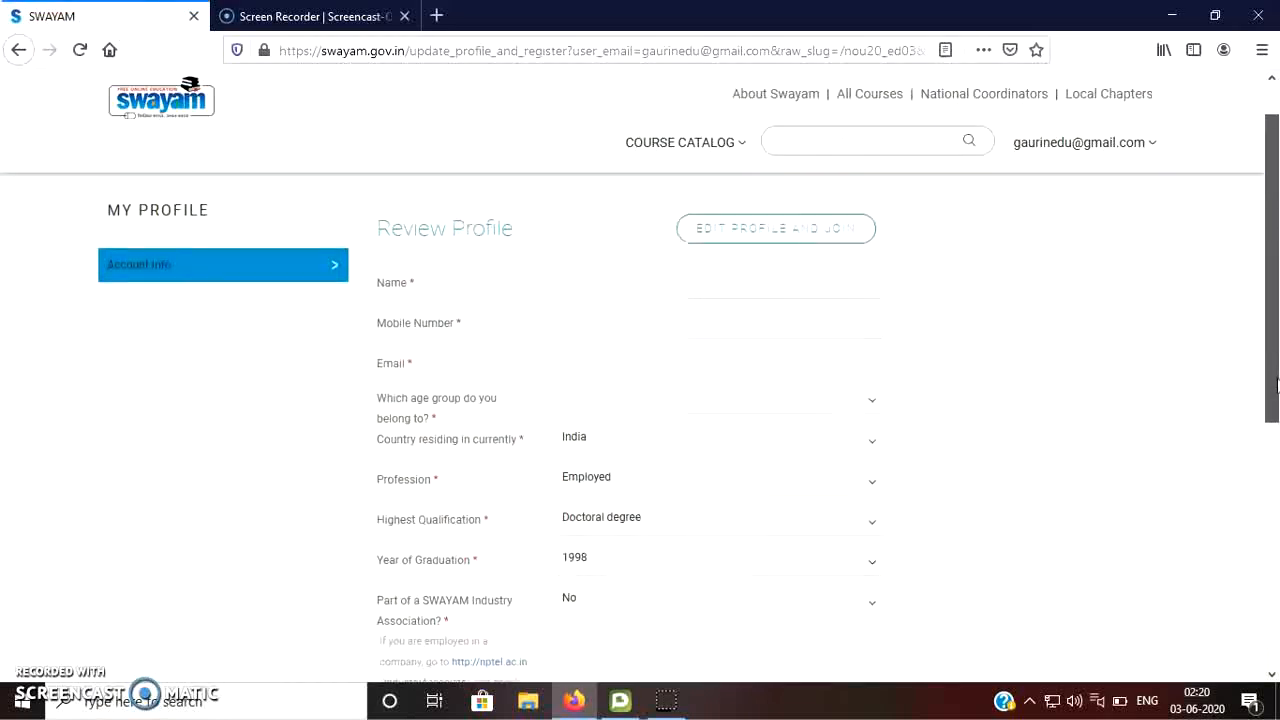
pyautogui.scroll(-3)
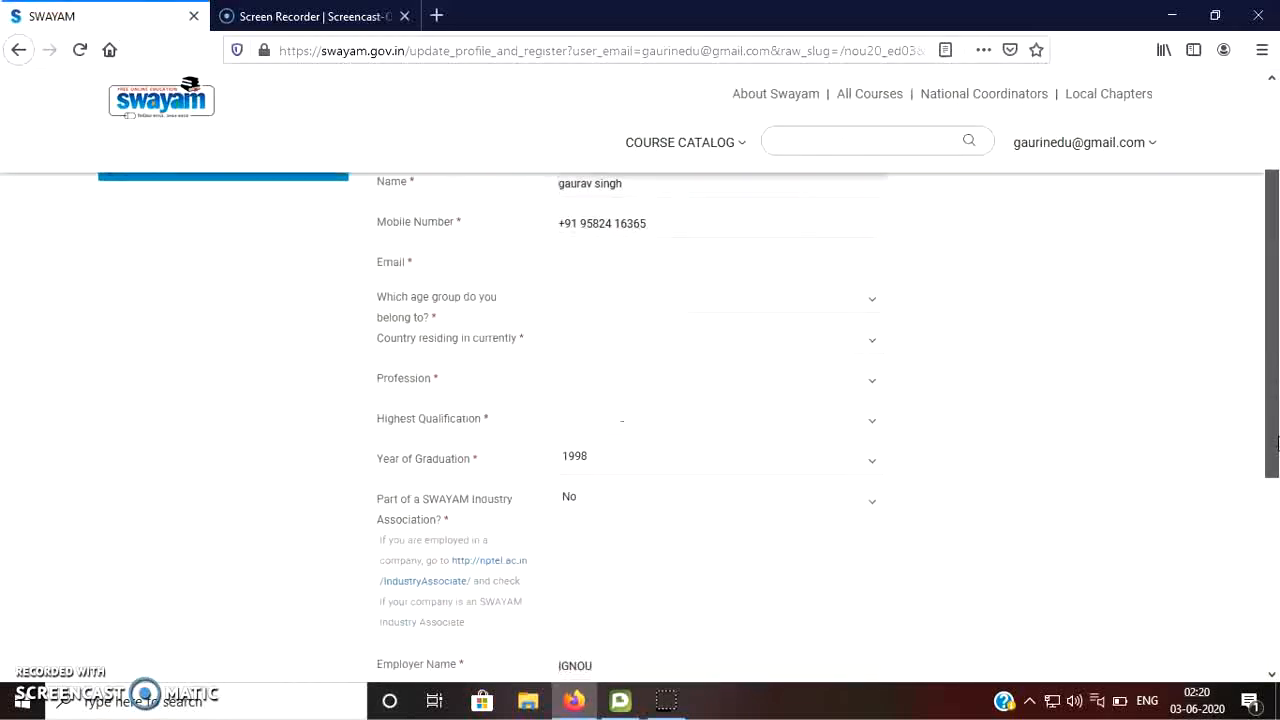
pyautogui.scroll(-3)
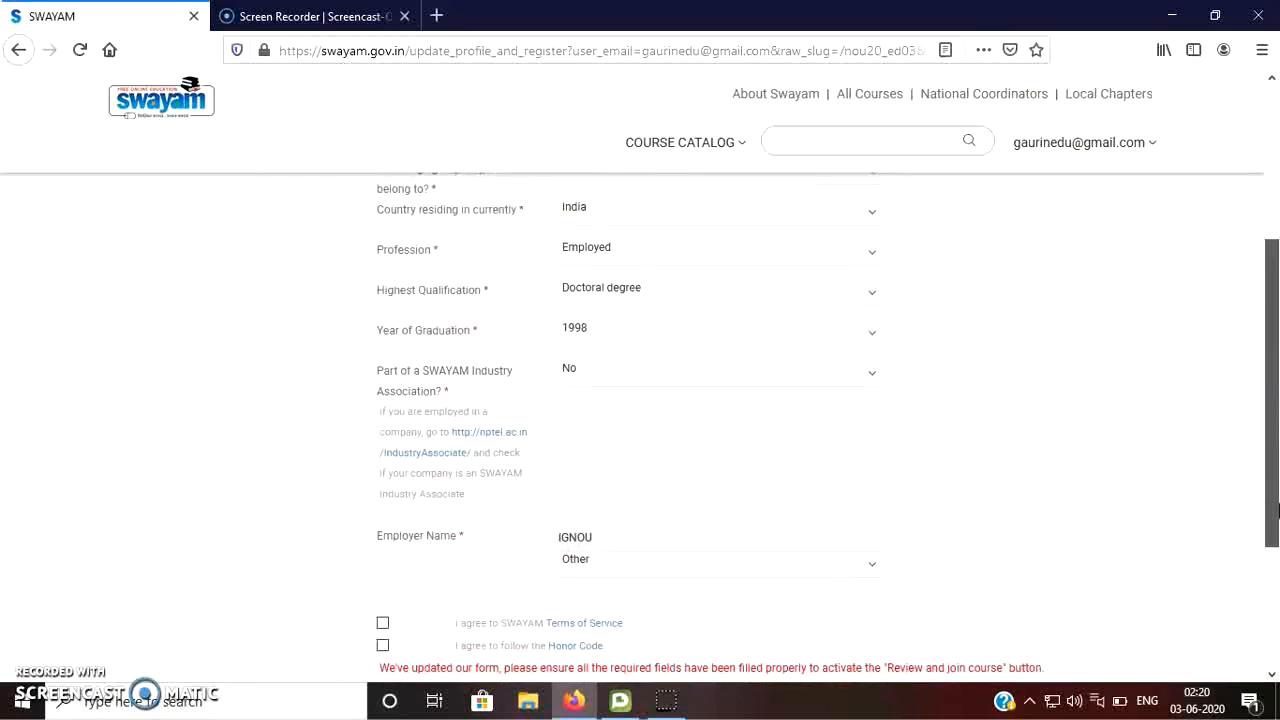
pyautogui.scroll(-3)
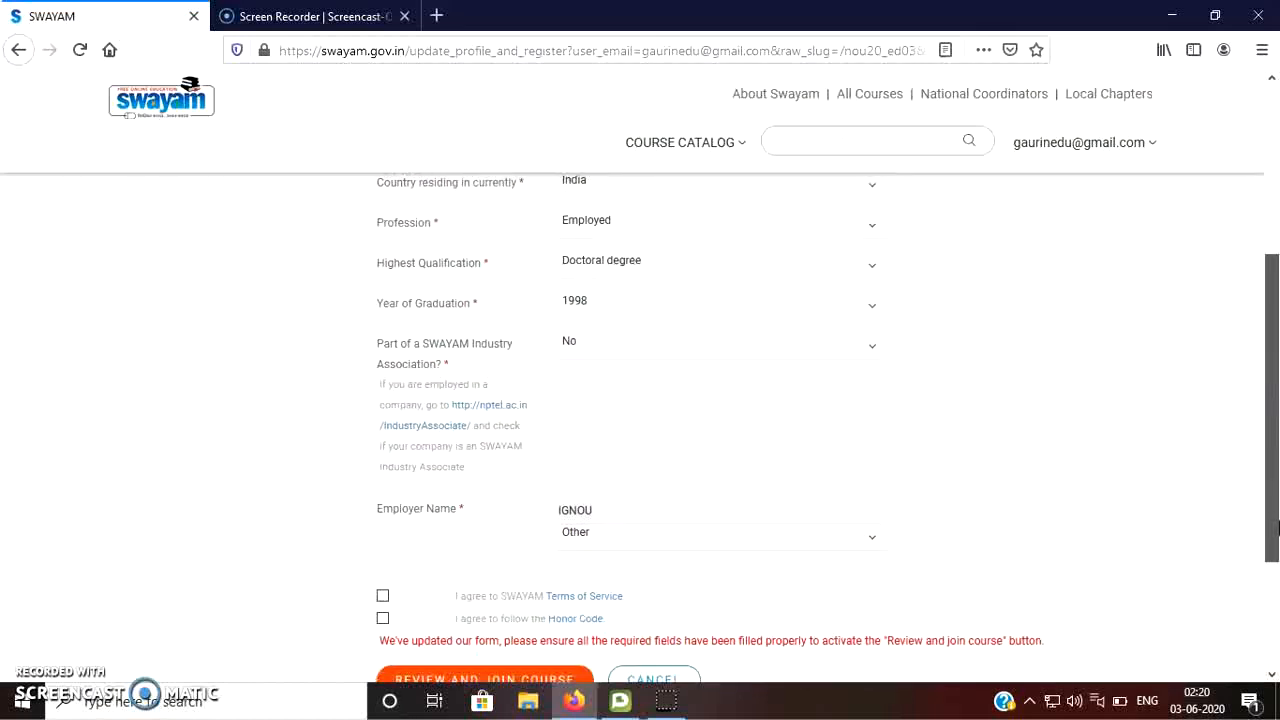
pyautogui.scroll(-3)
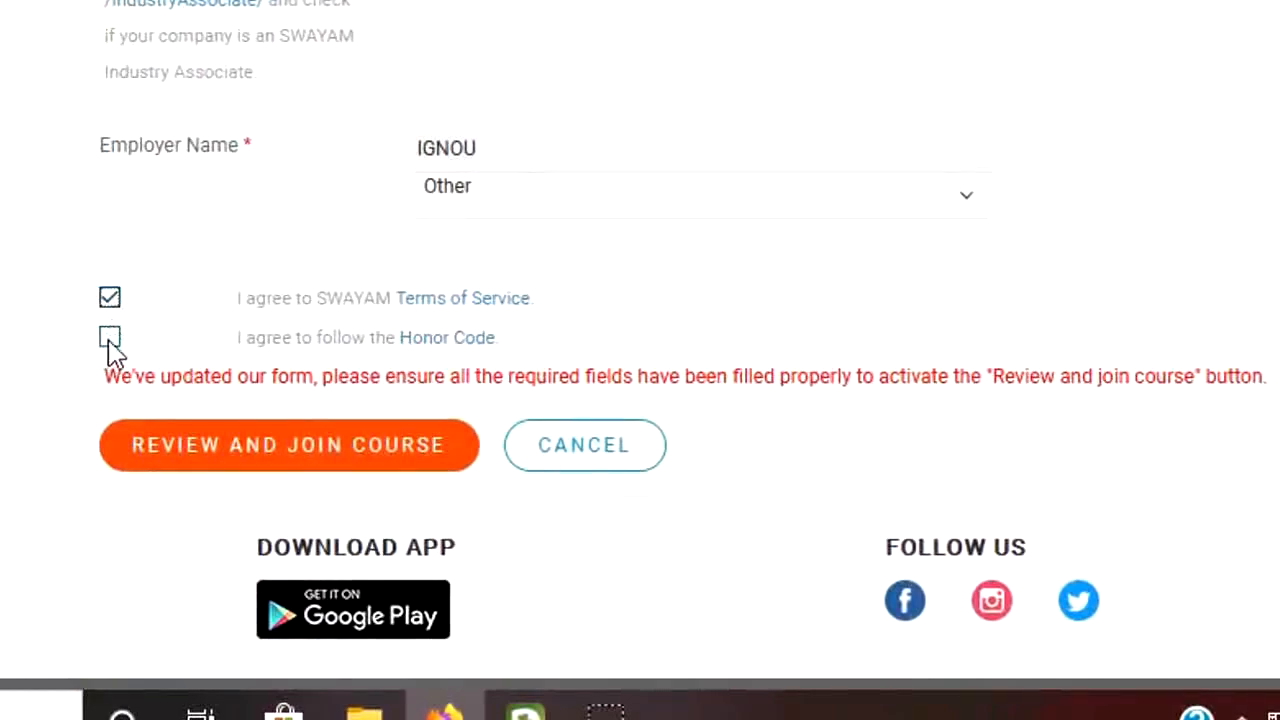
pyautogui.click(110, 336)
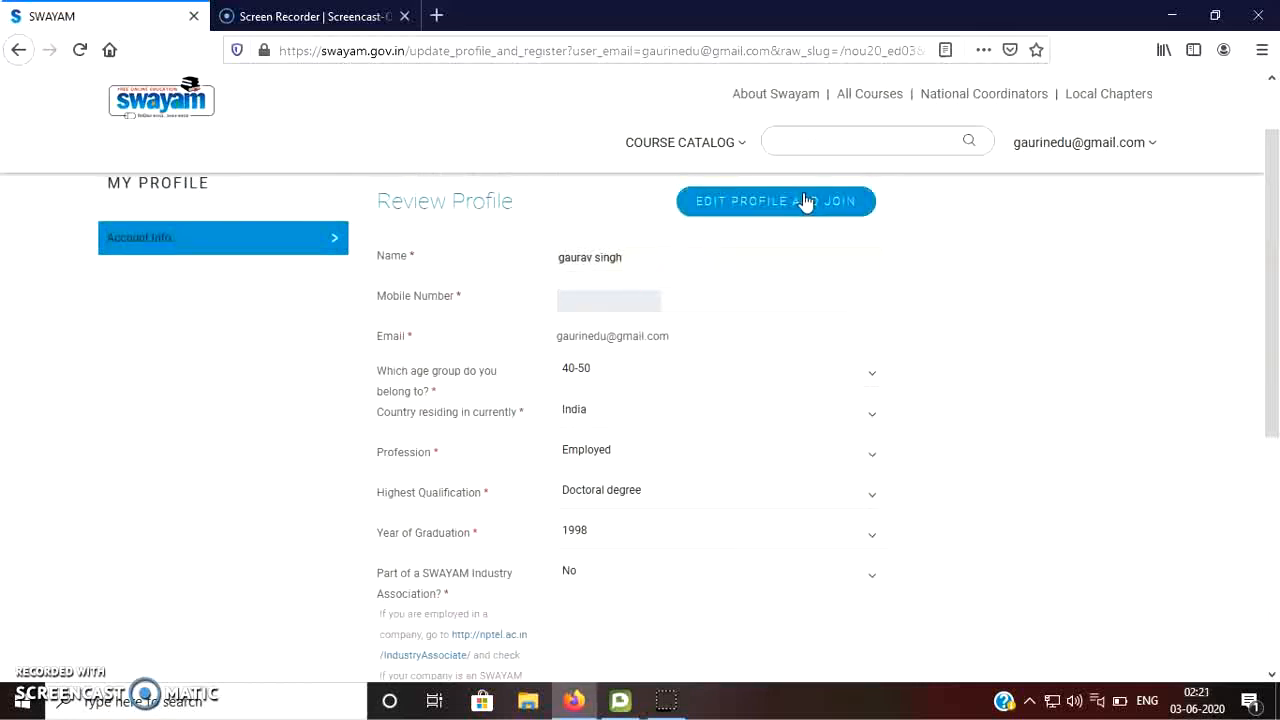
pyautogui.click(776, 200)
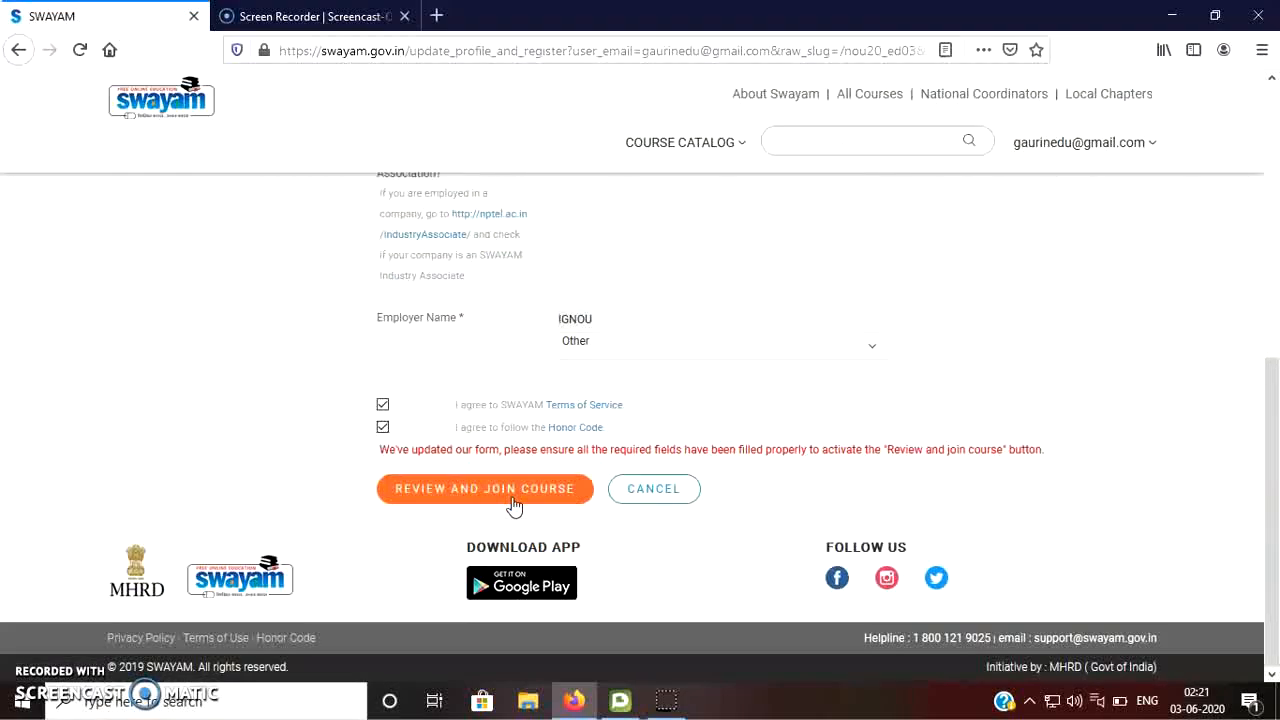
pyautogui.click(484, 488)
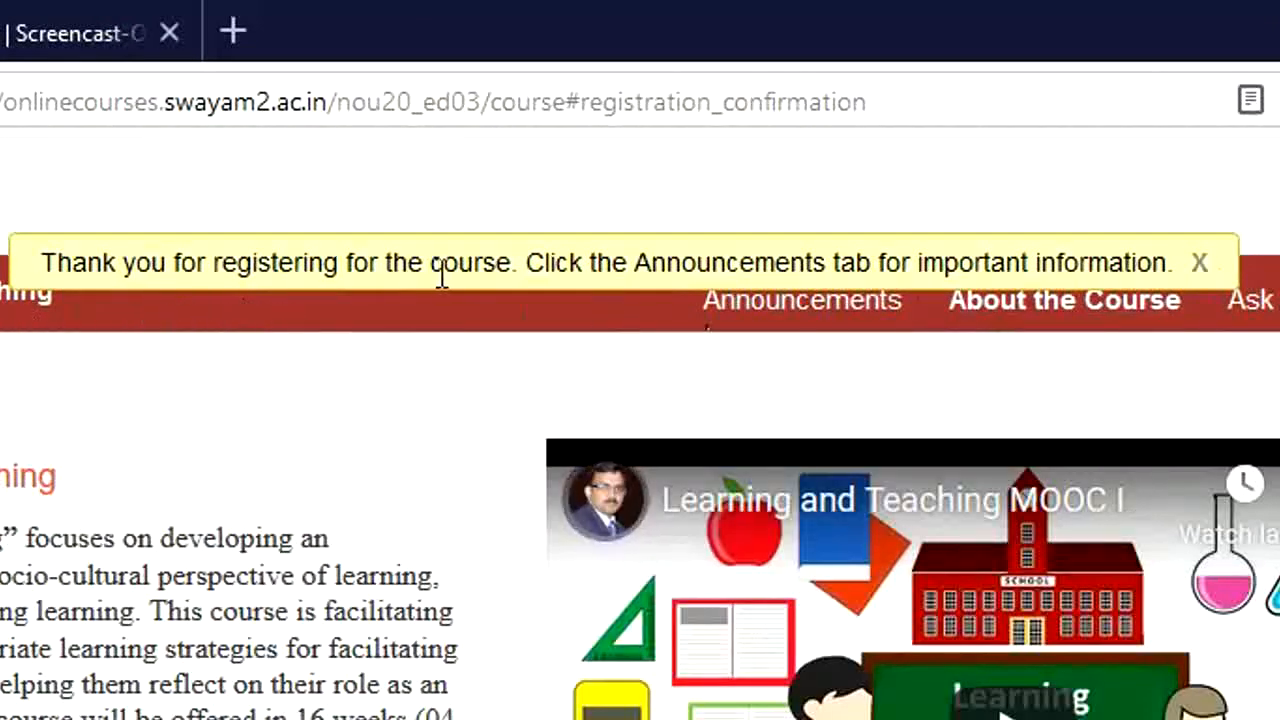
pyautogui.moveTo(856, 290)
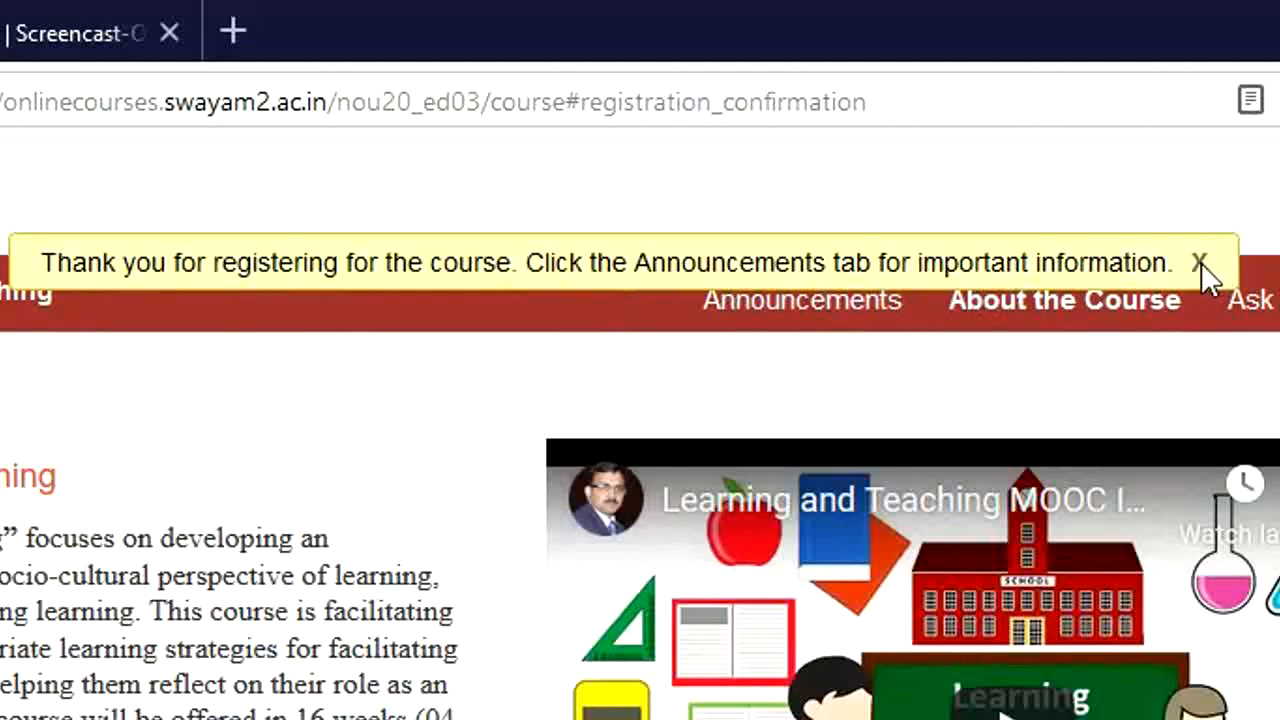
# Step: Dismiss the registration thank-you notice and return to the BES 123 course preview
pyautogui.click(1196, 260)
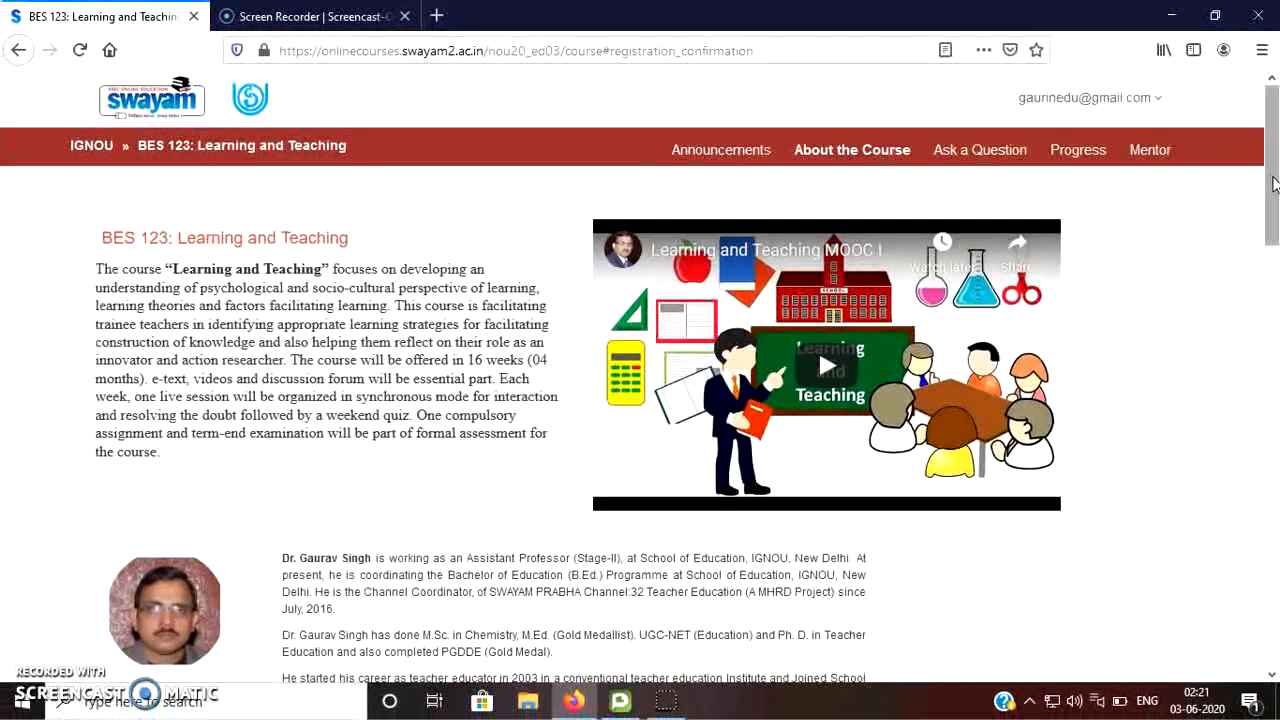
pyautogui.scroll(-3)
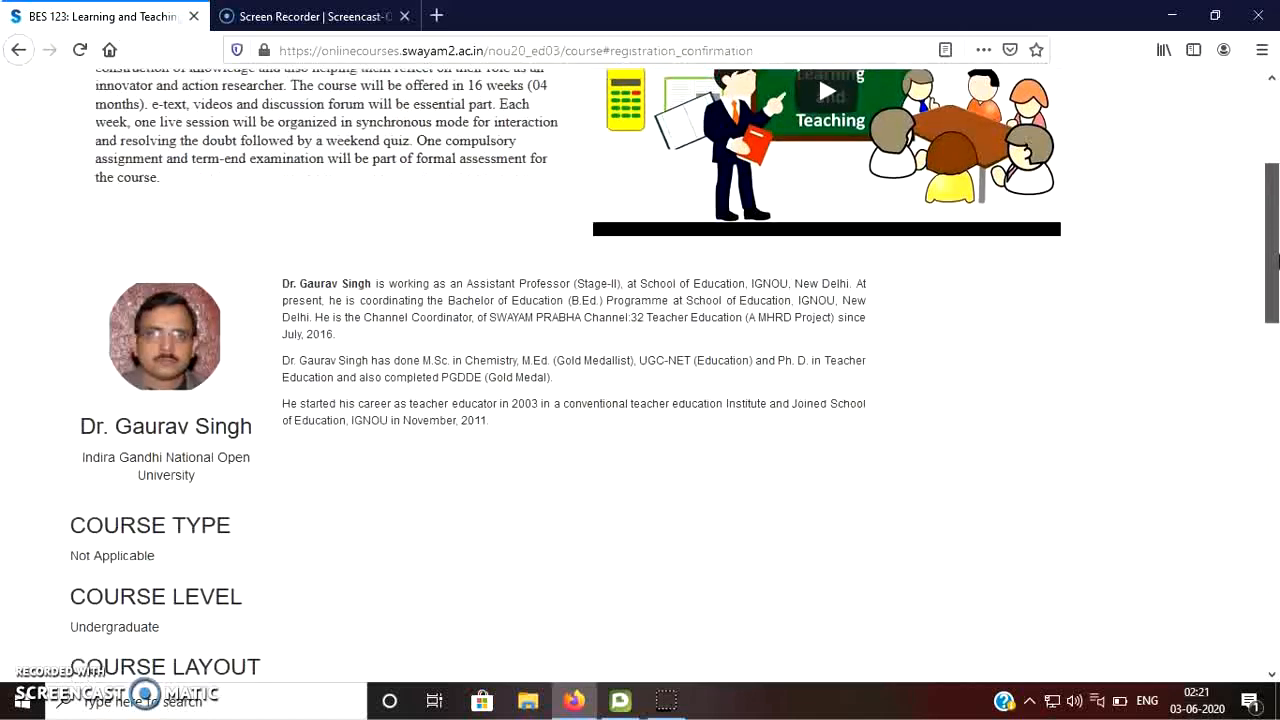
pyautogui.scroll(-3)
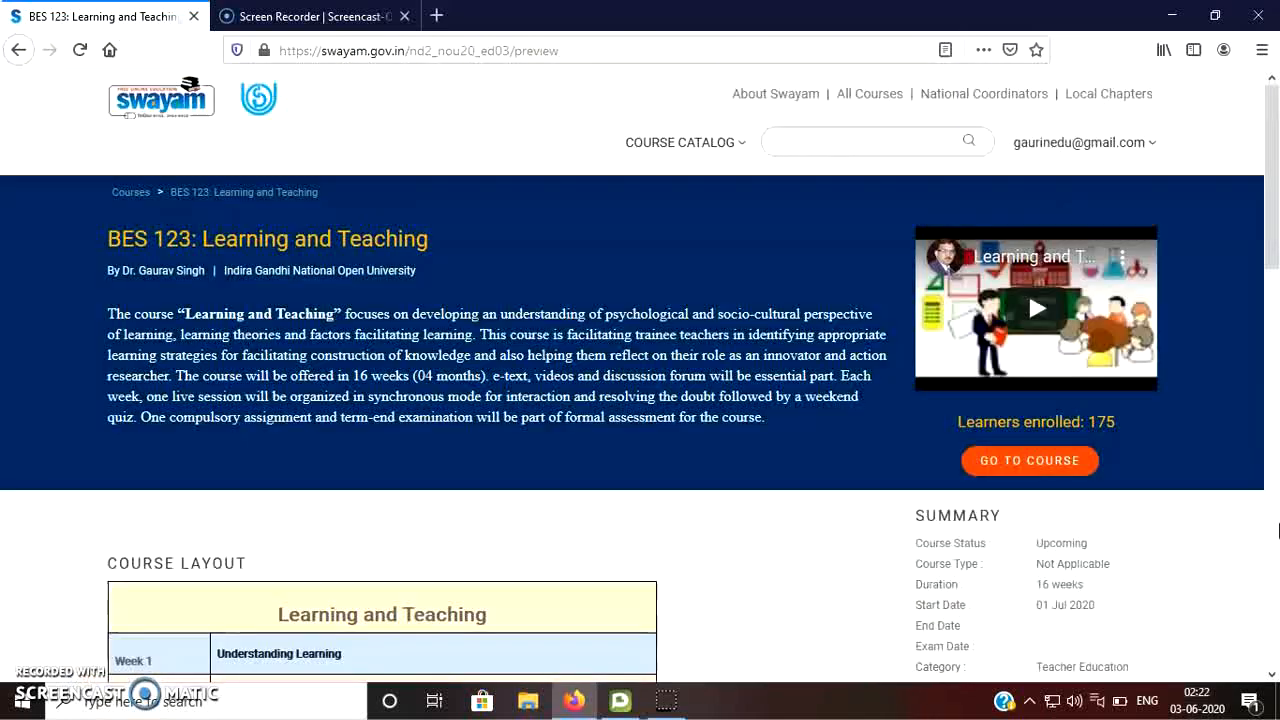
# Step: Sign out of the SWAYAM account from the account name dropdown
pyautogui.scroll(-3)
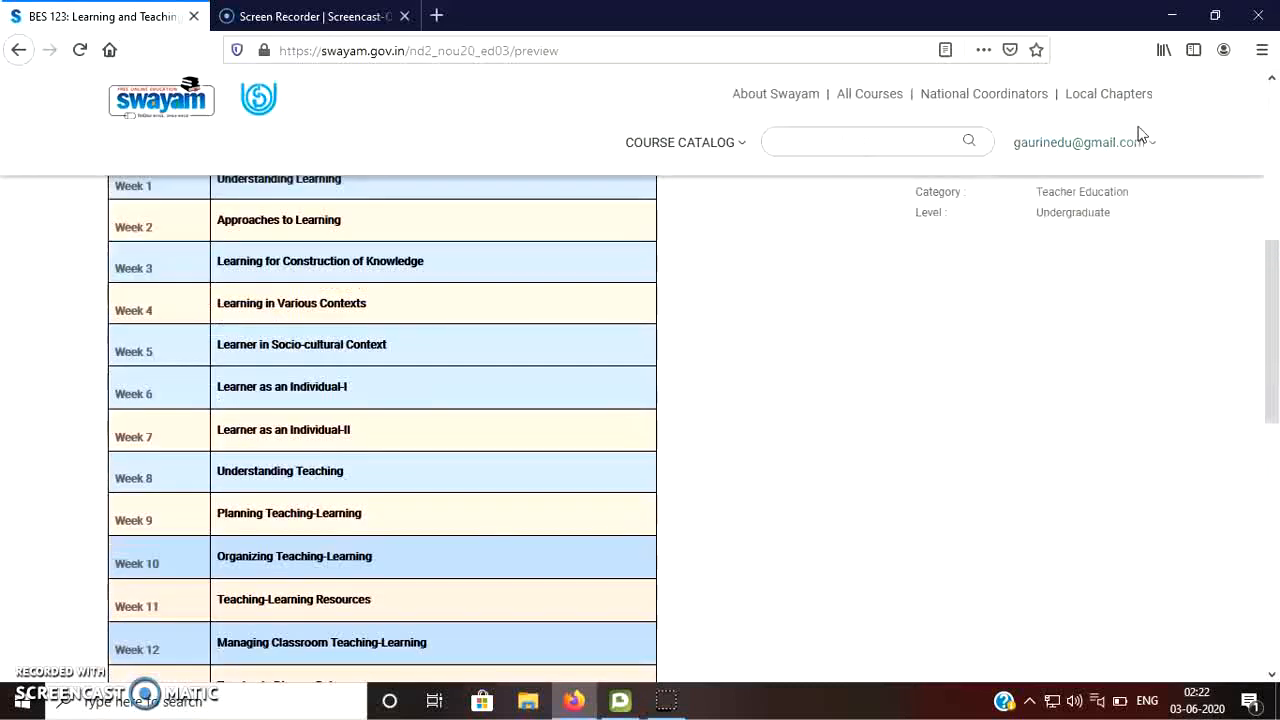
pyautogui.click(1080, 142)
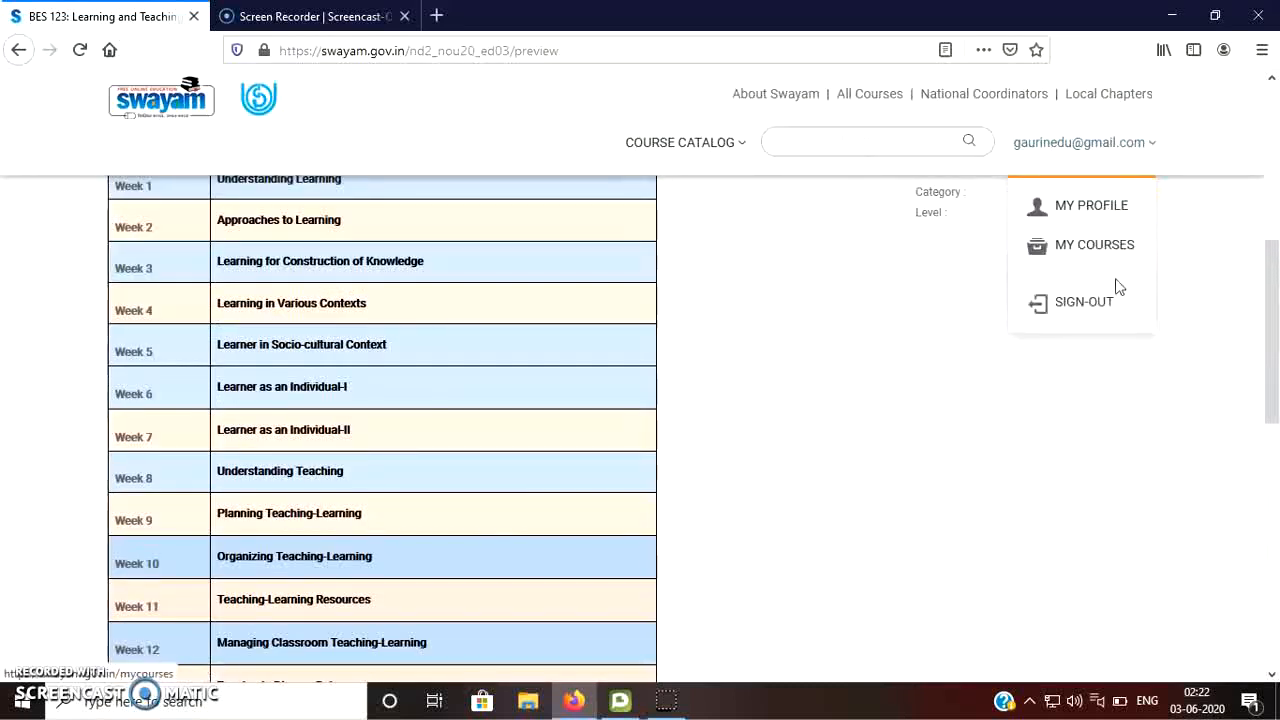
pyautogui.moveTo(1082, 302)
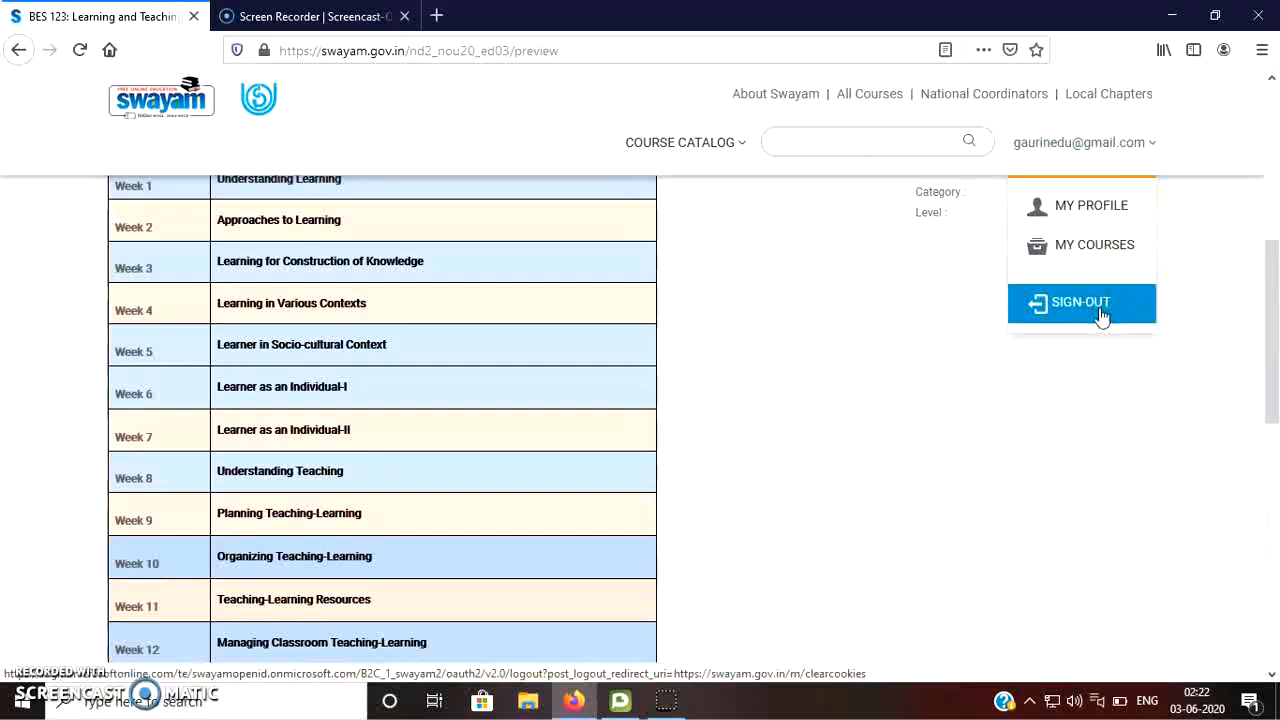
pyautogui.click(1080, 302)
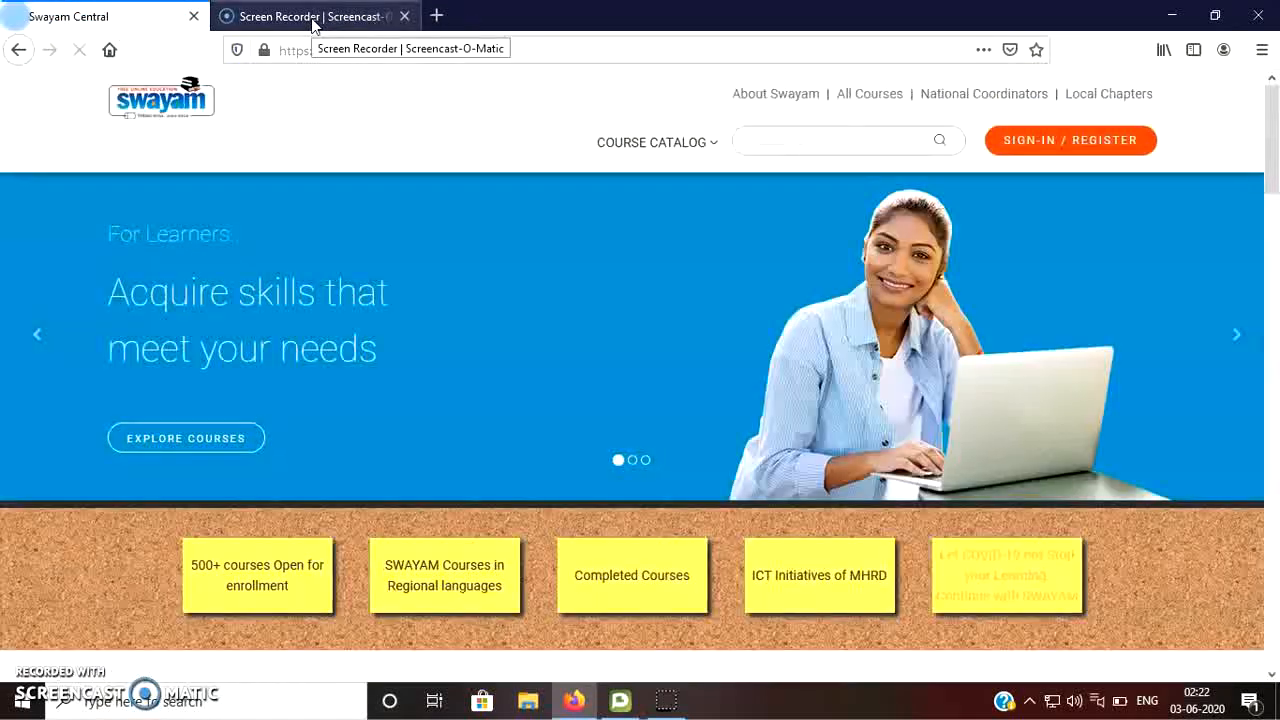